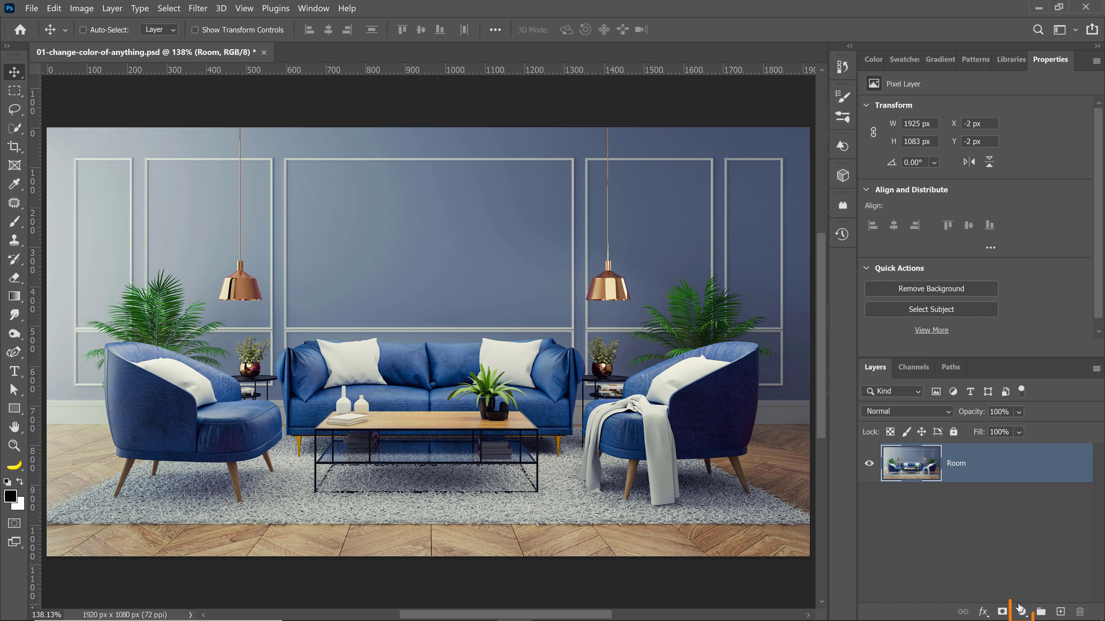
Step: Add a Hue/Saturation adjustment layer and push its Hue to -180 so the blue furniture turns brown
left_click(1023, 612)
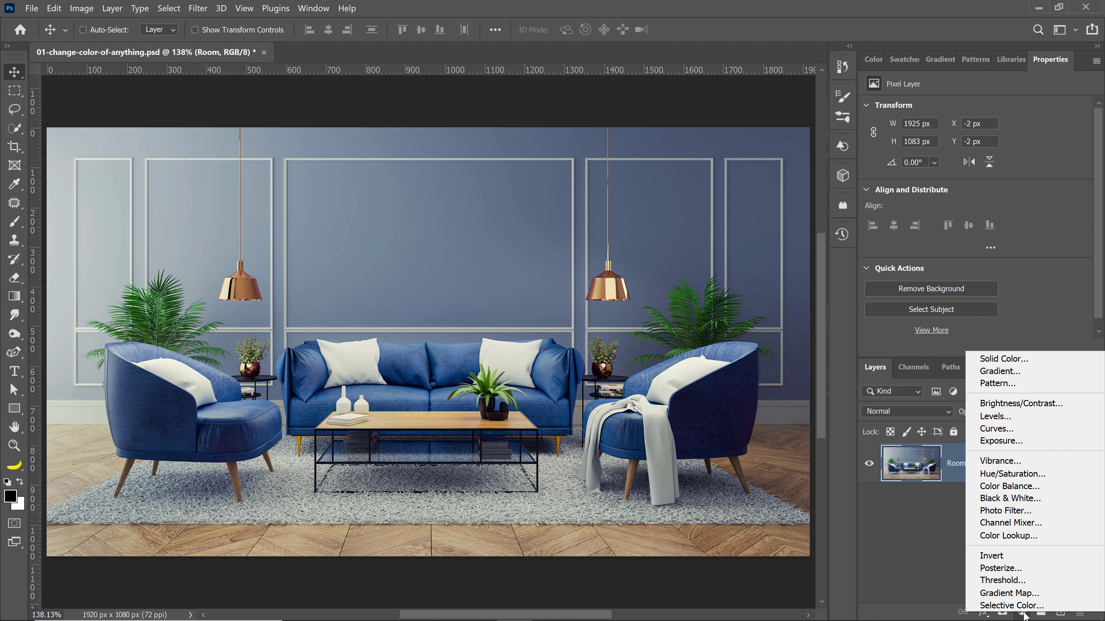
mouse_move(1012, 473)
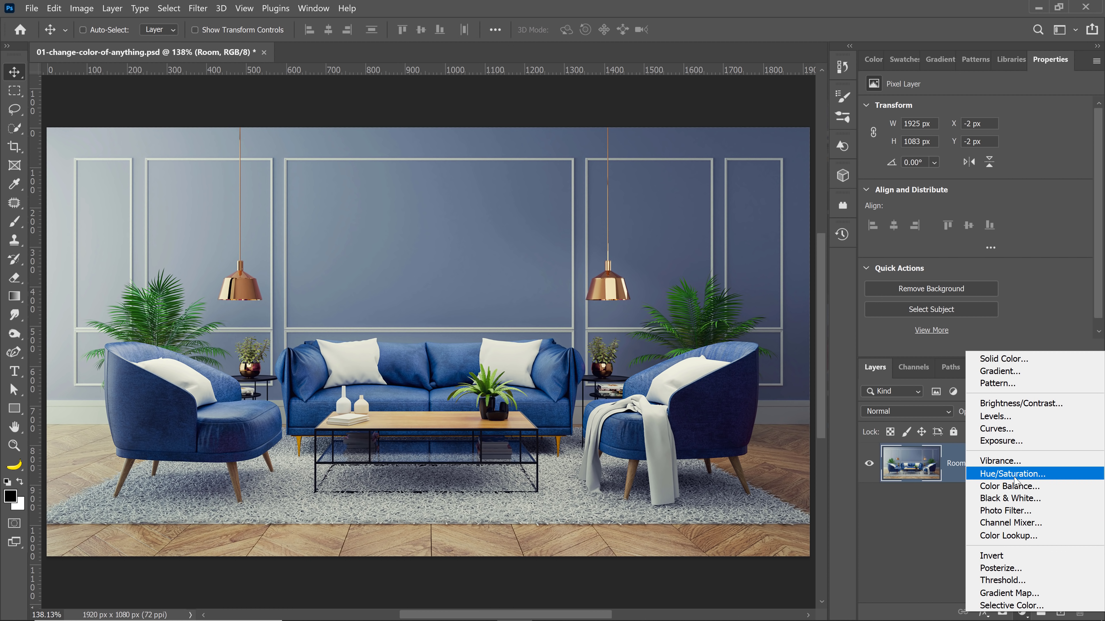
left_click(1010, 474)
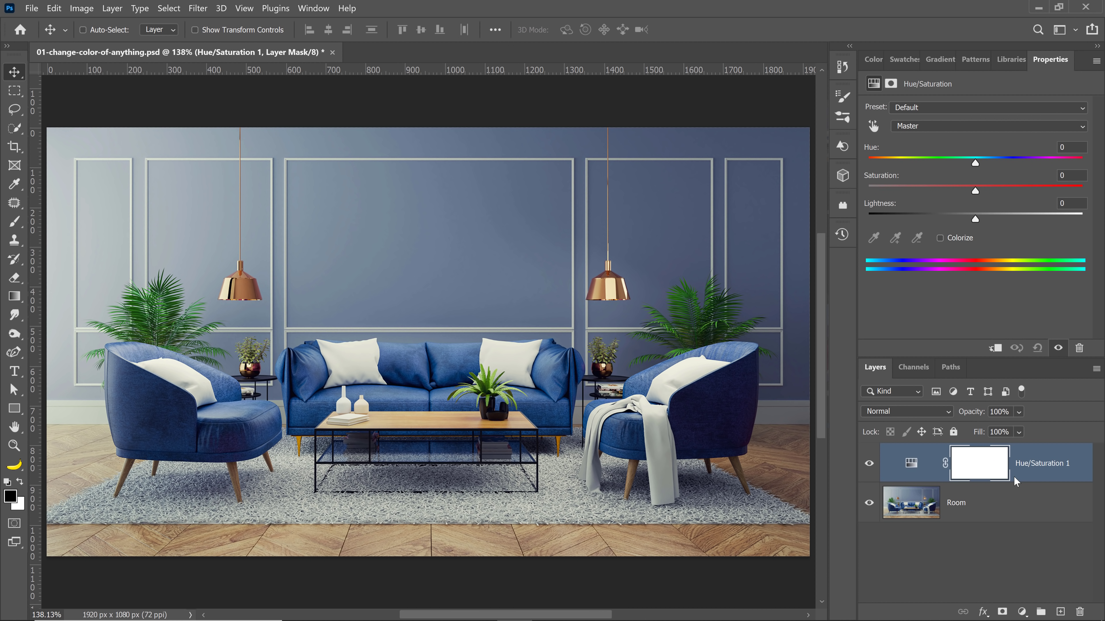
mouse_move(950, 328)
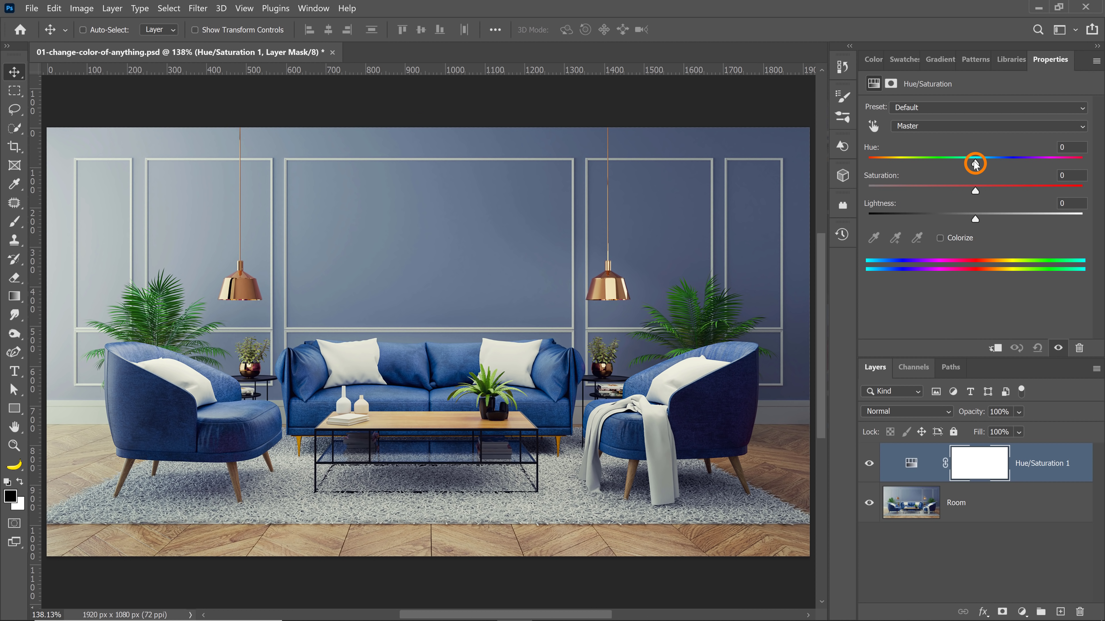
left_click_drag(974, 161, 1061, 161)
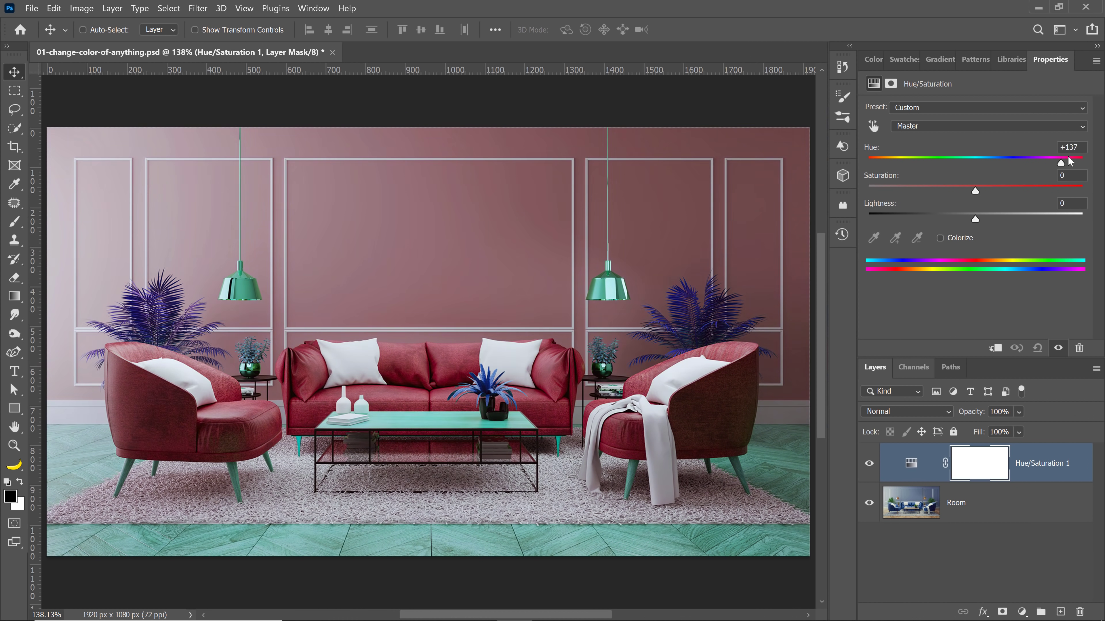
left_click_drag(1063, 162, 869, 162)
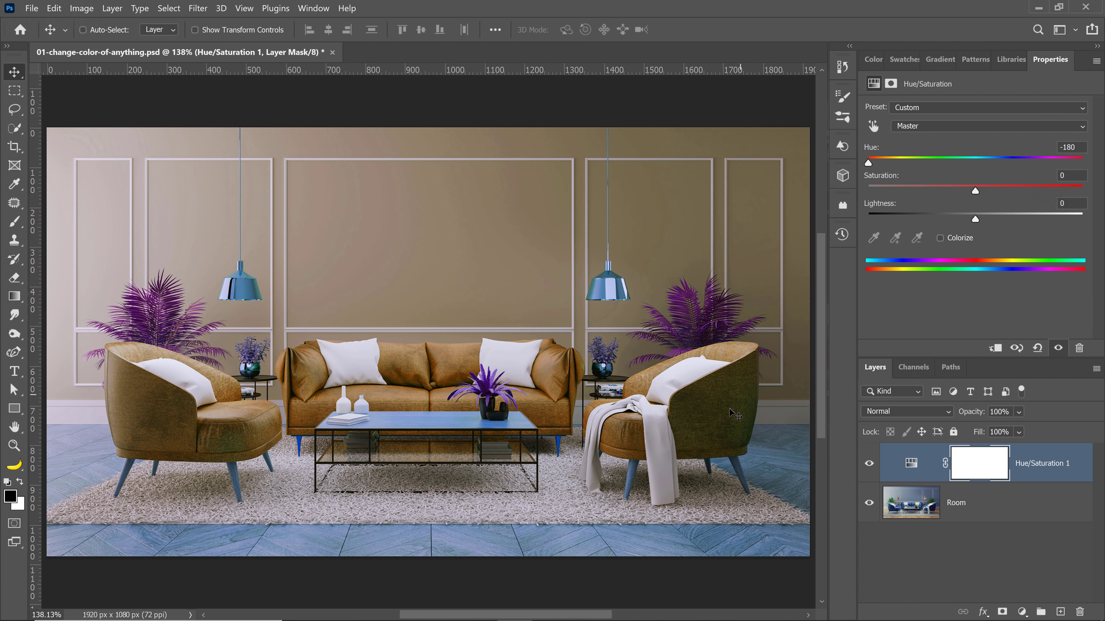
mouse_move(489, 353)
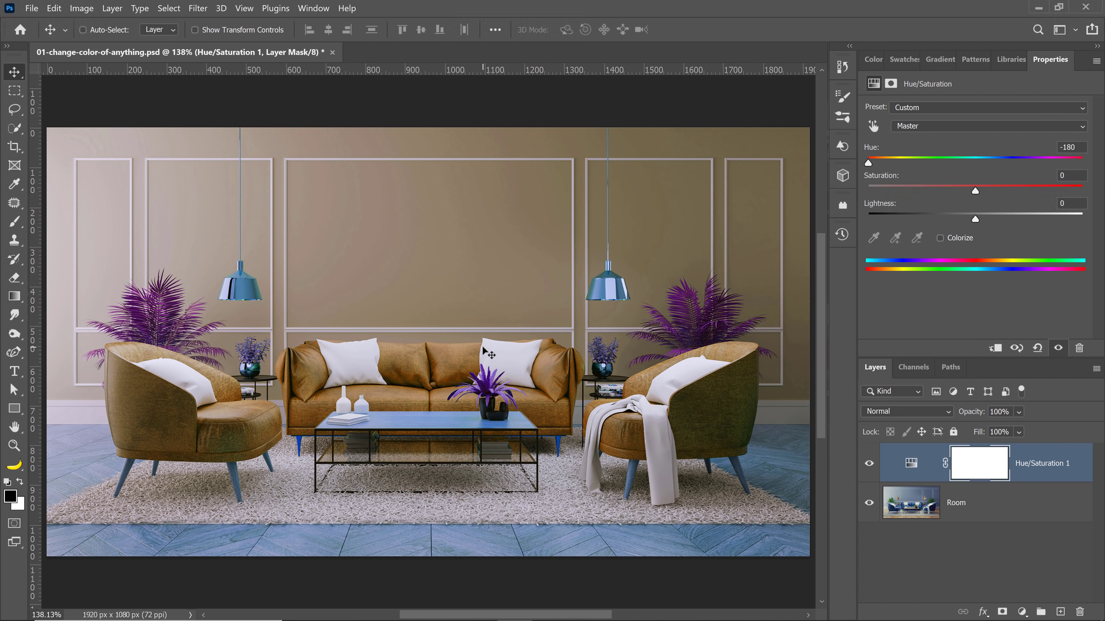
mouse_move(724, 348)
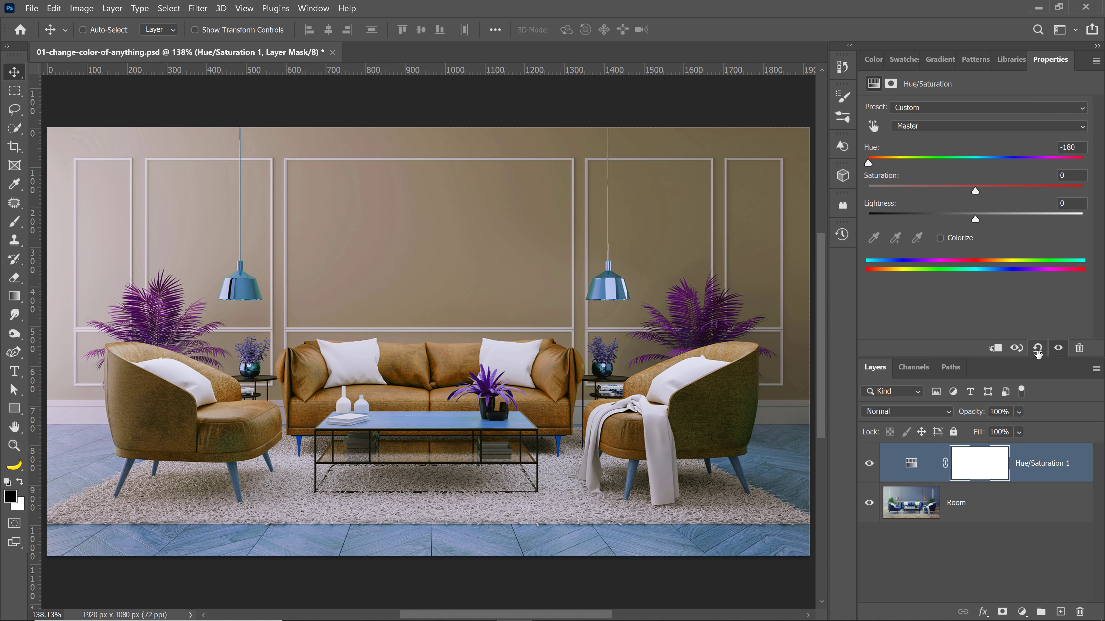
Step: Reset the adjustment and restrict it to the Blues color range with the targeted tool
left_click(873, 126)
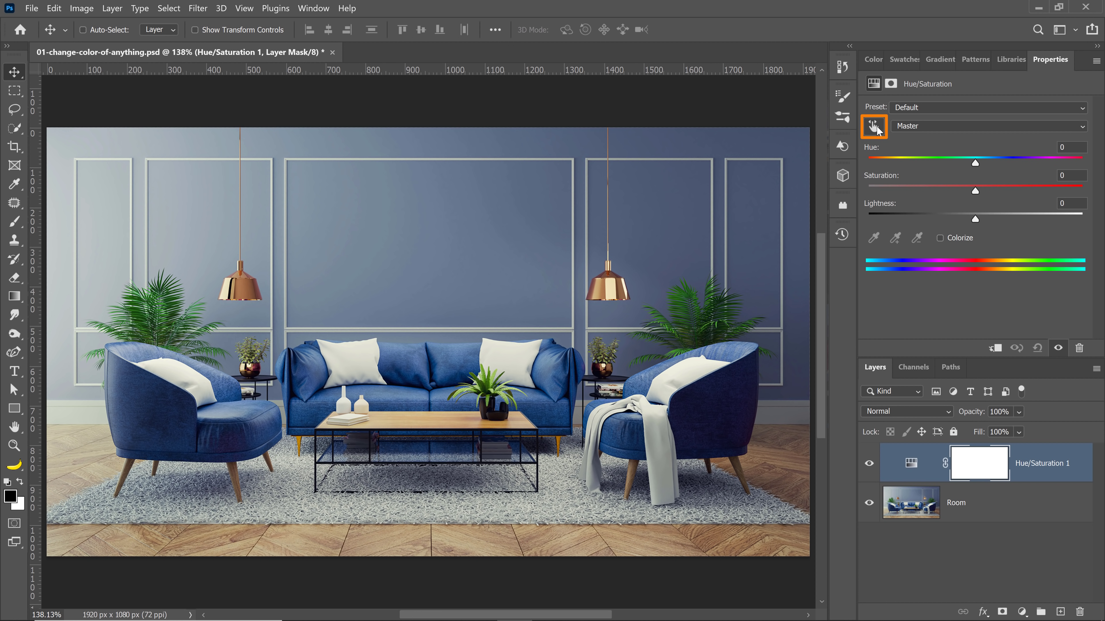
left_click(874, 126)
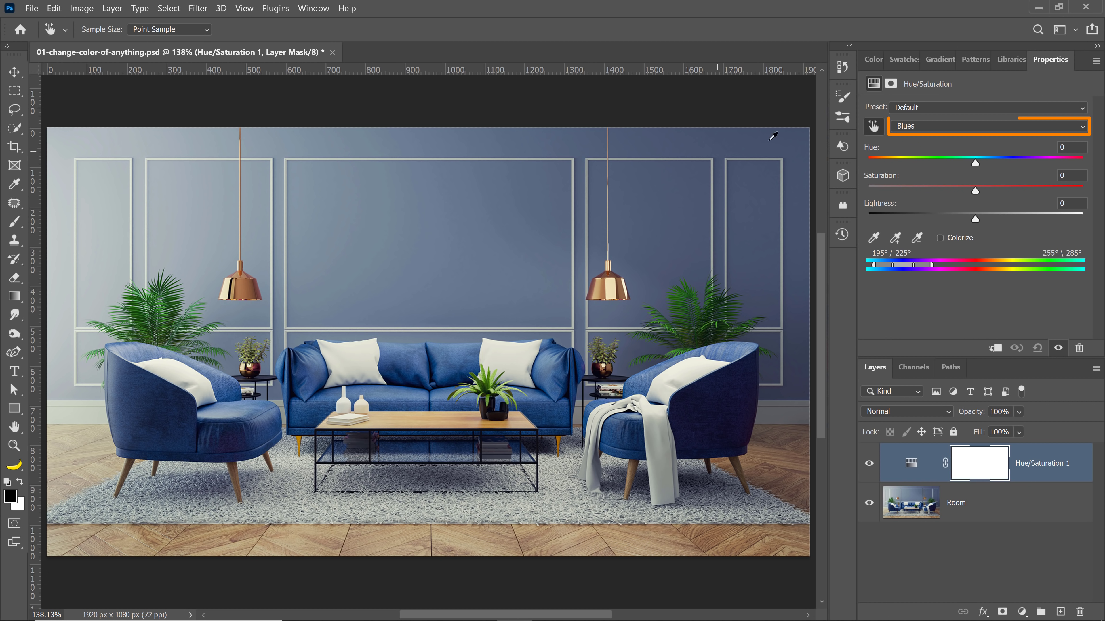
left_click(986, 126)
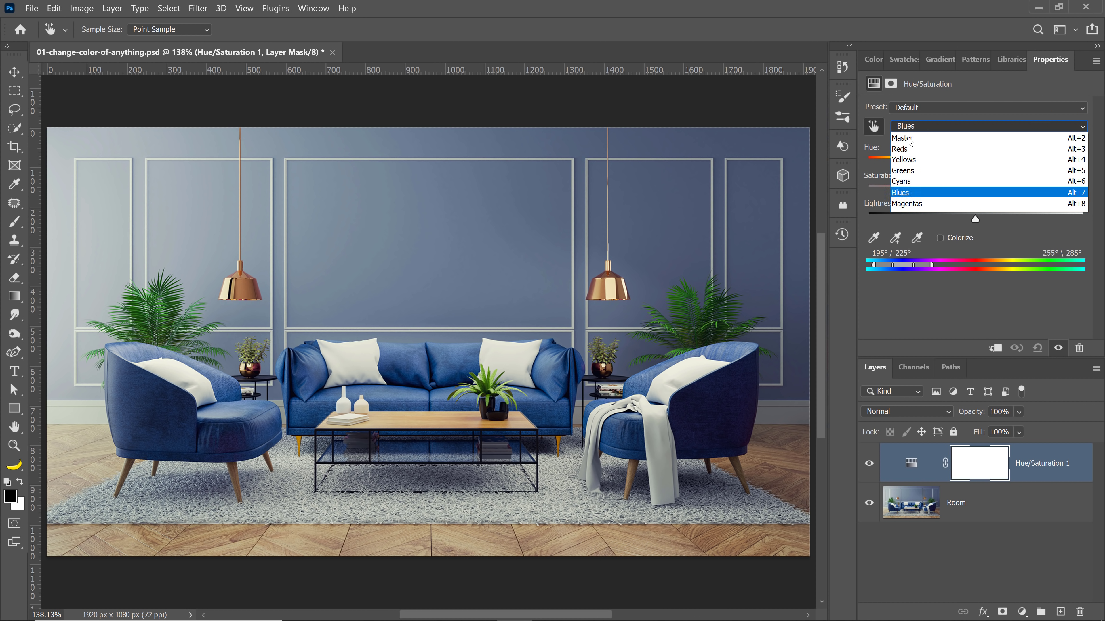
left_click(901, 192)
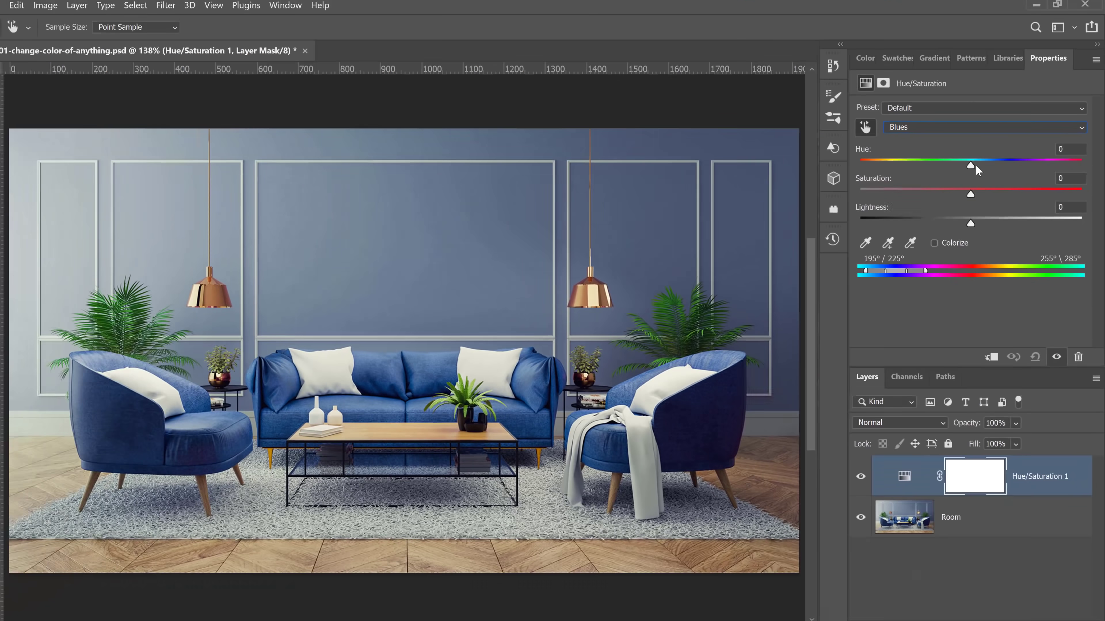
Step: Shift the Blues hue to -154 so the sofa, armchairs and wall turn green
left_click_drag(969, 166, 1007, 166)
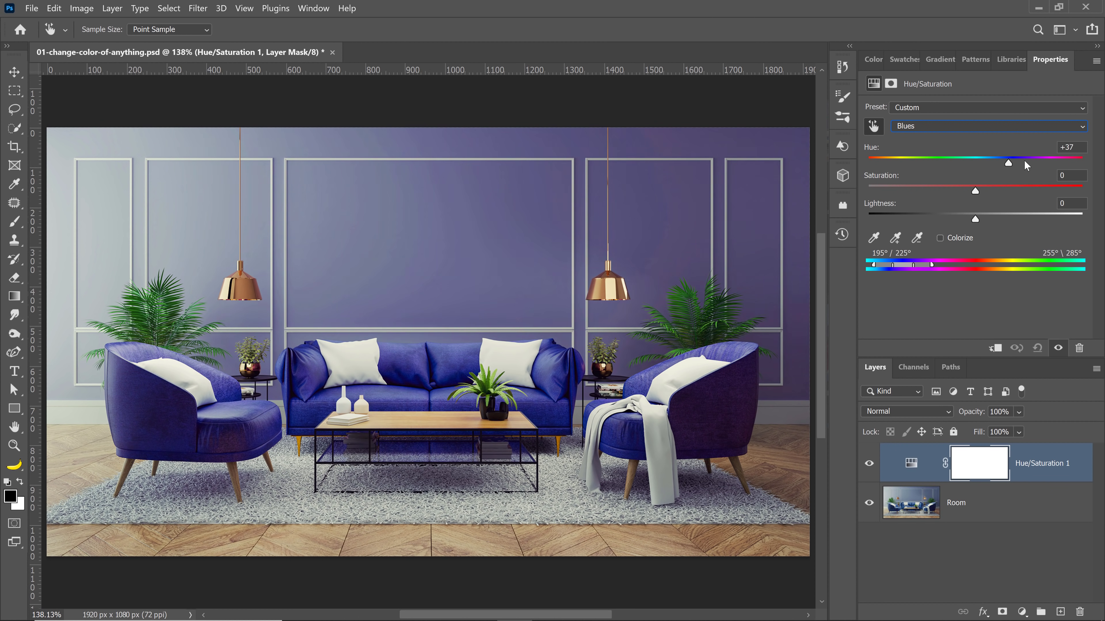
left_click_drag(1007, 163, 898, 162)
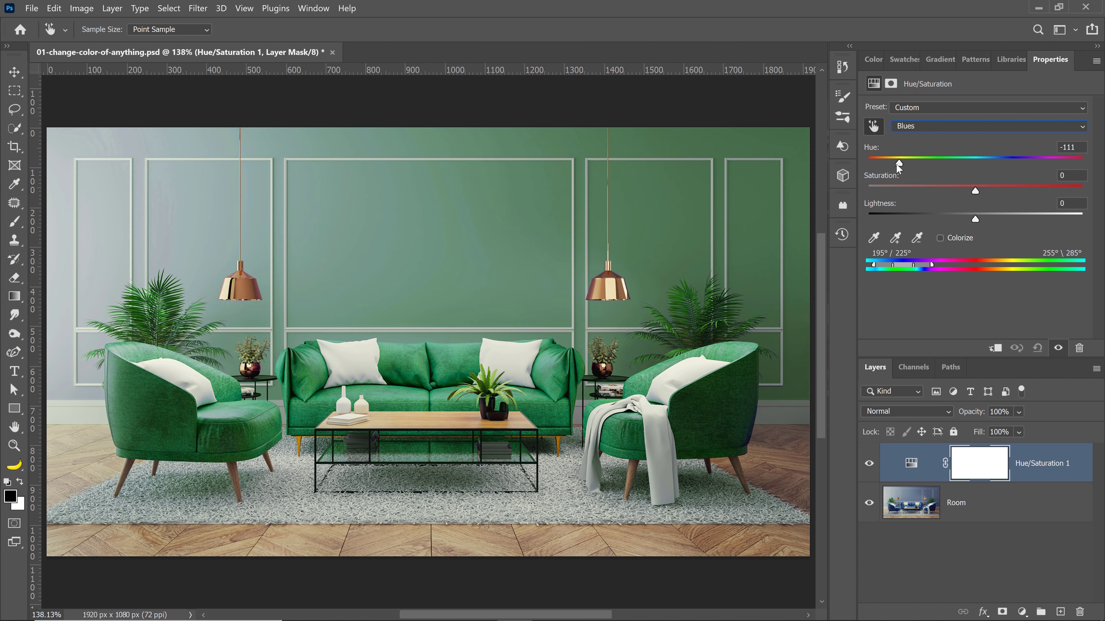
left_click_drag(897, 162, 879, 162)
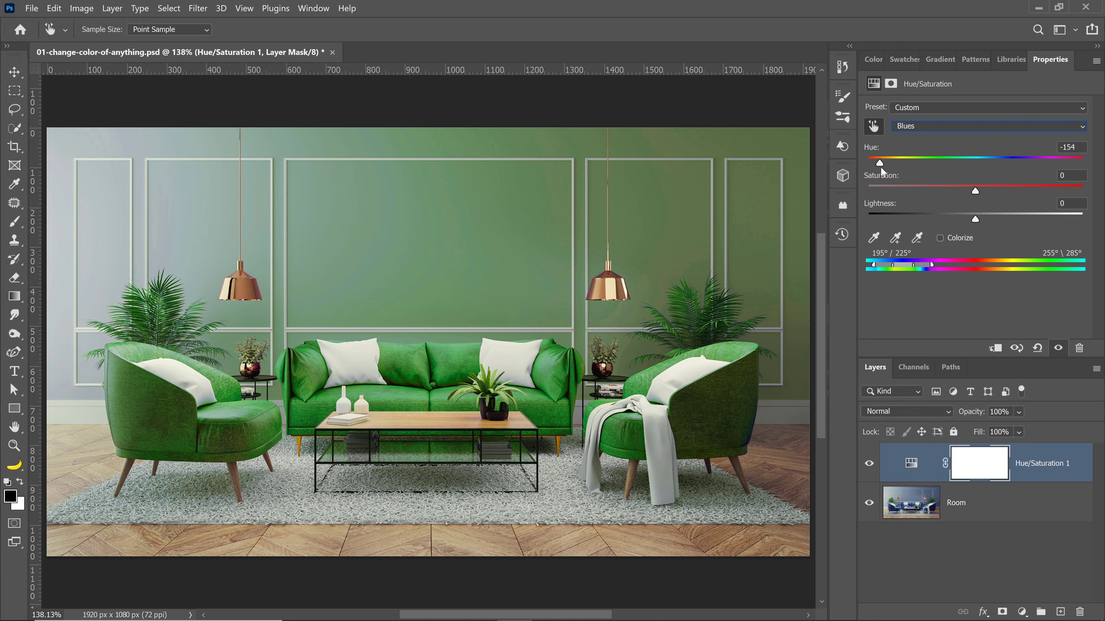
Step: Widen the targeted blue range down to about 142° with Add to Sample for a fuller olive green
left_click(895, 238)
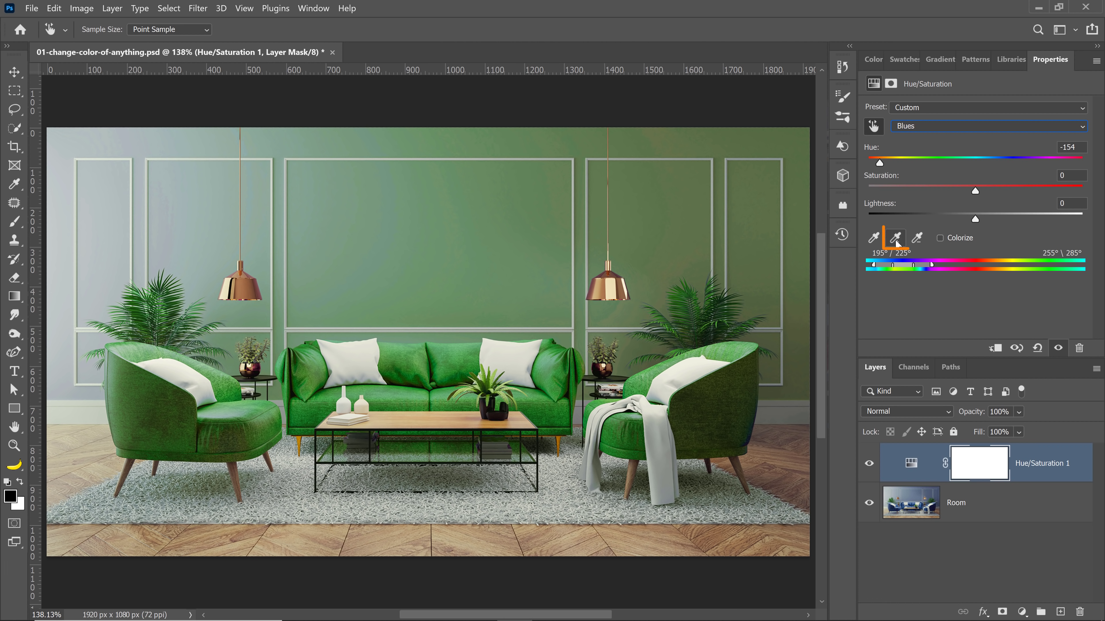
mouse_move(897, 238)
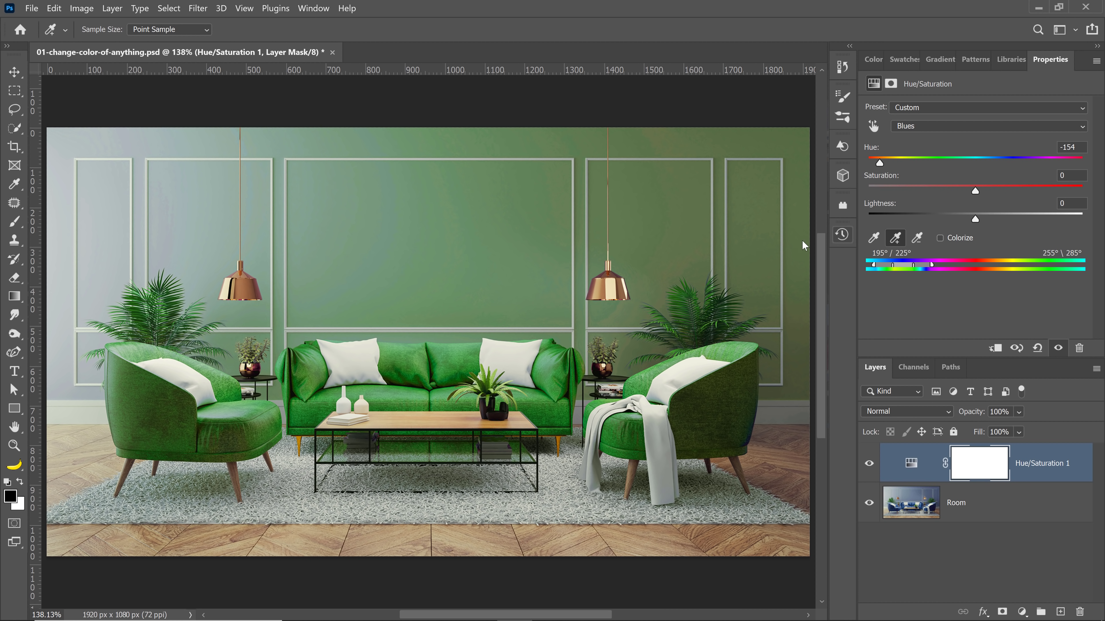
left_click_drag(910, 265, 895, 265)
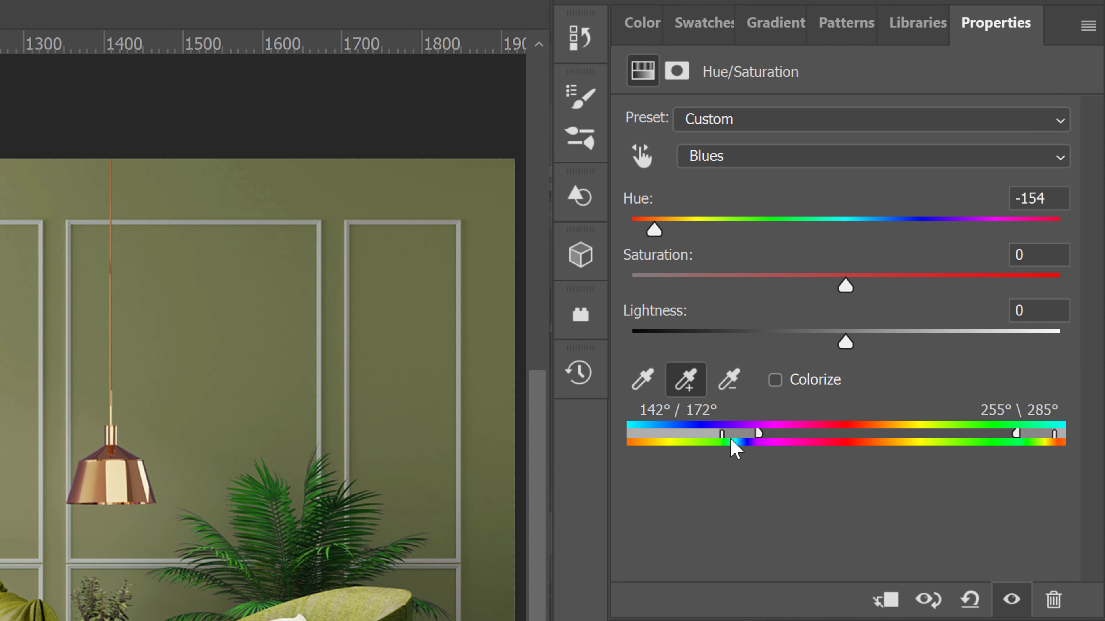
mouse_move(740, 454)
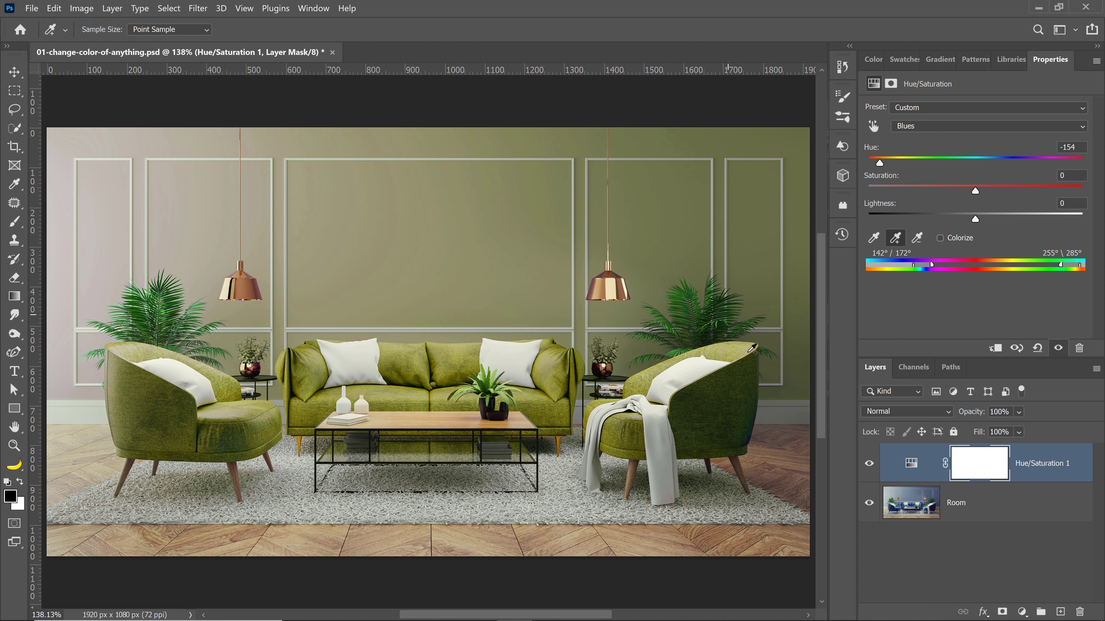
mouse_move(735, 399)
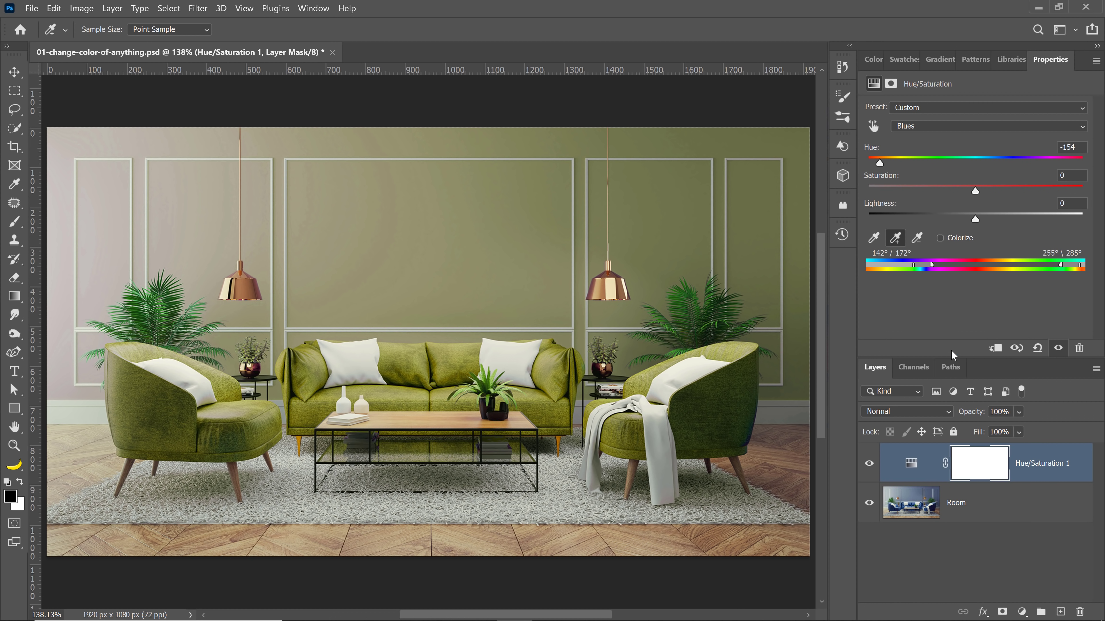
left_click(939, 238)
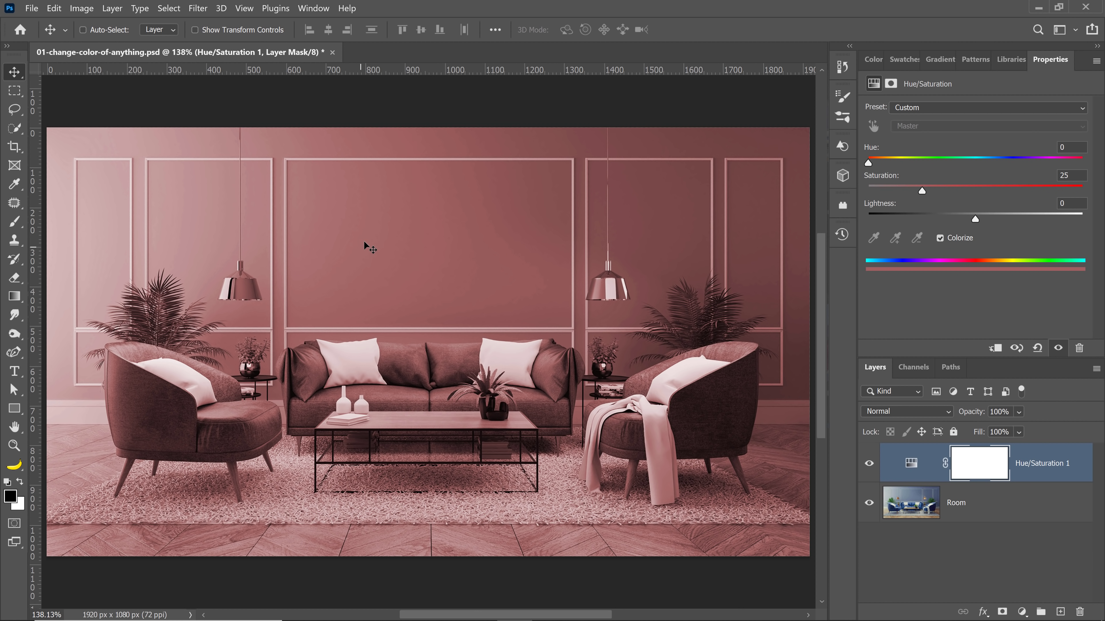
mouse_move(436, 375)
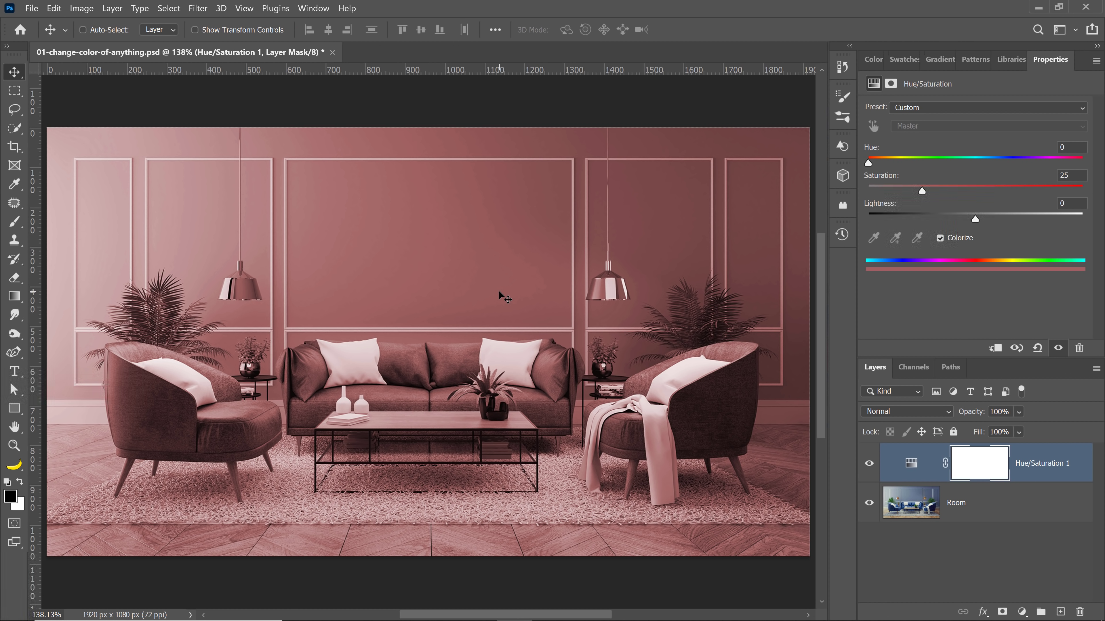
key("ctrl+z")
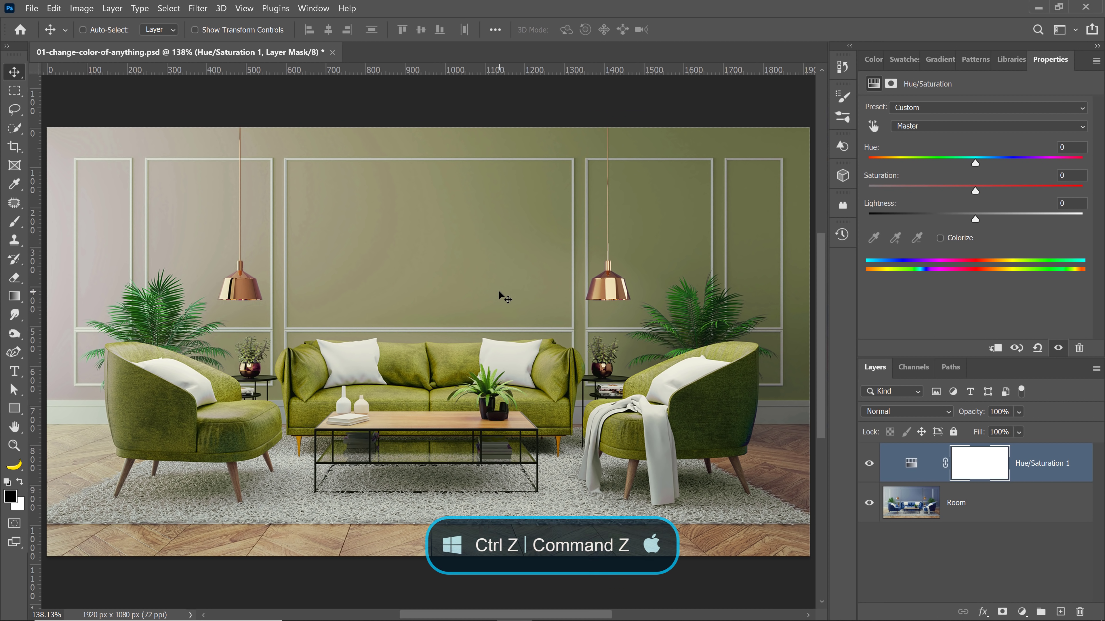
key("ctrl+z")
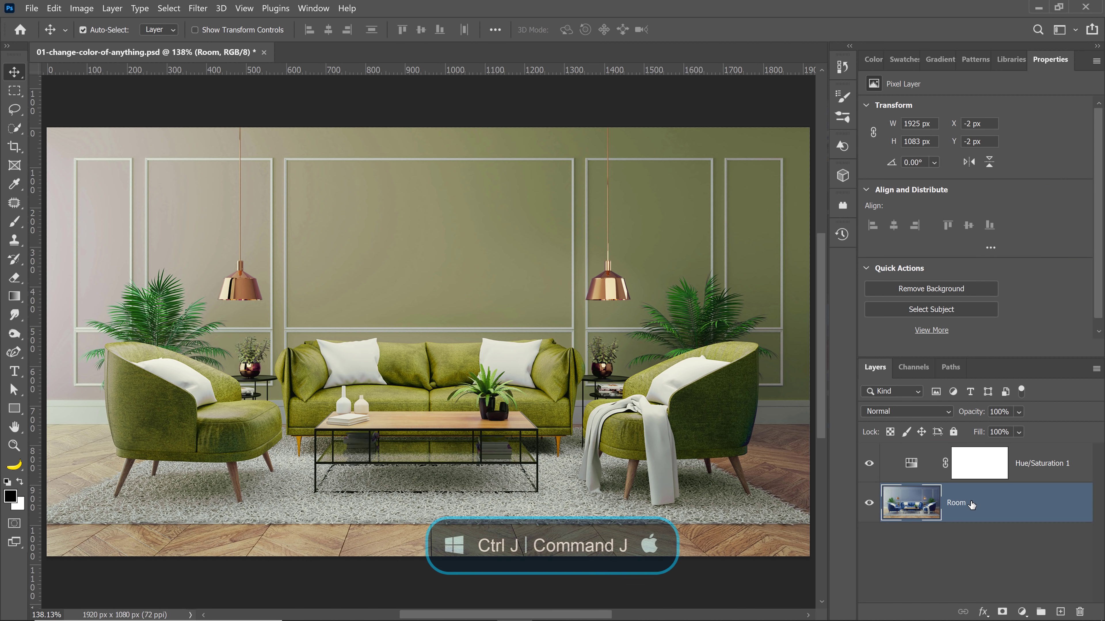
Step: Duplicate the Room layer with Ctrl+J and set the copy's blend mode to Difference
key("ctrl+j")
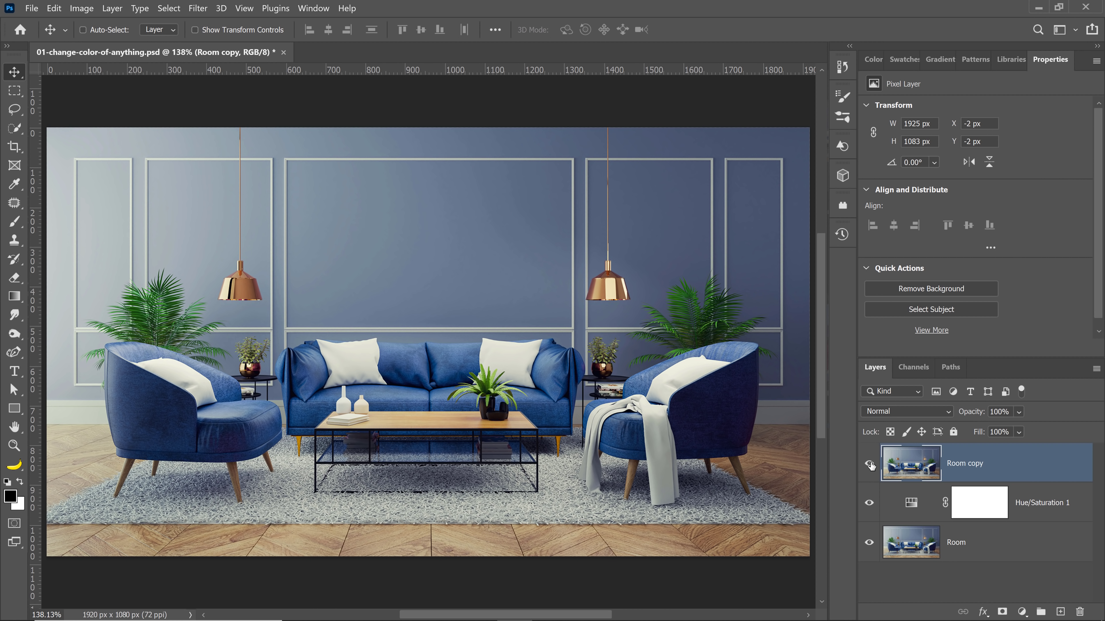
left_click(907, 412)
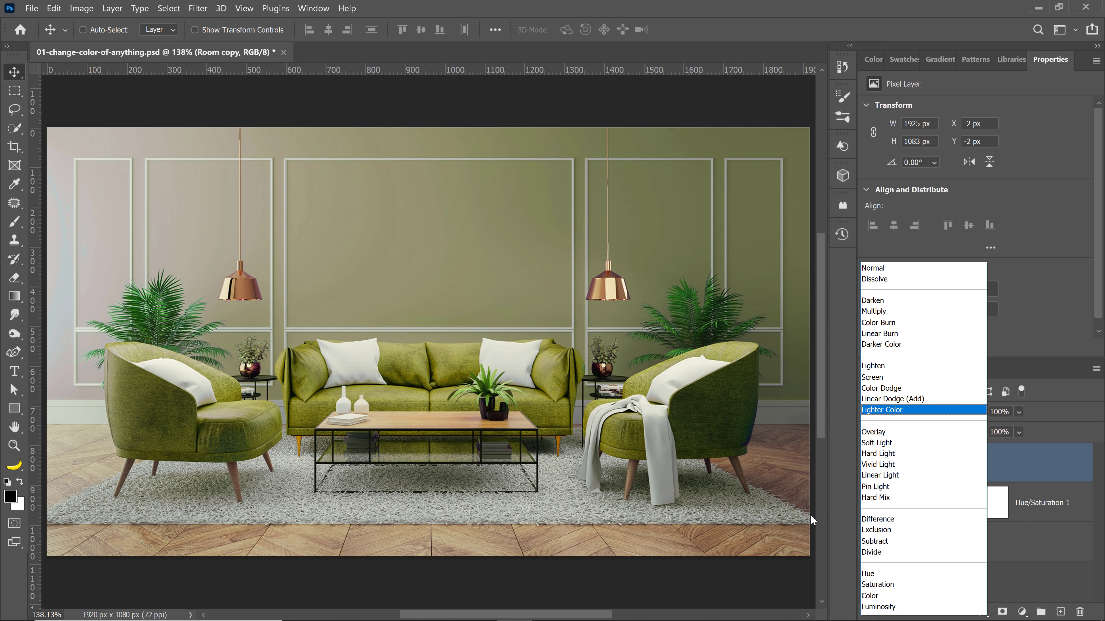
left_click(878, 519)
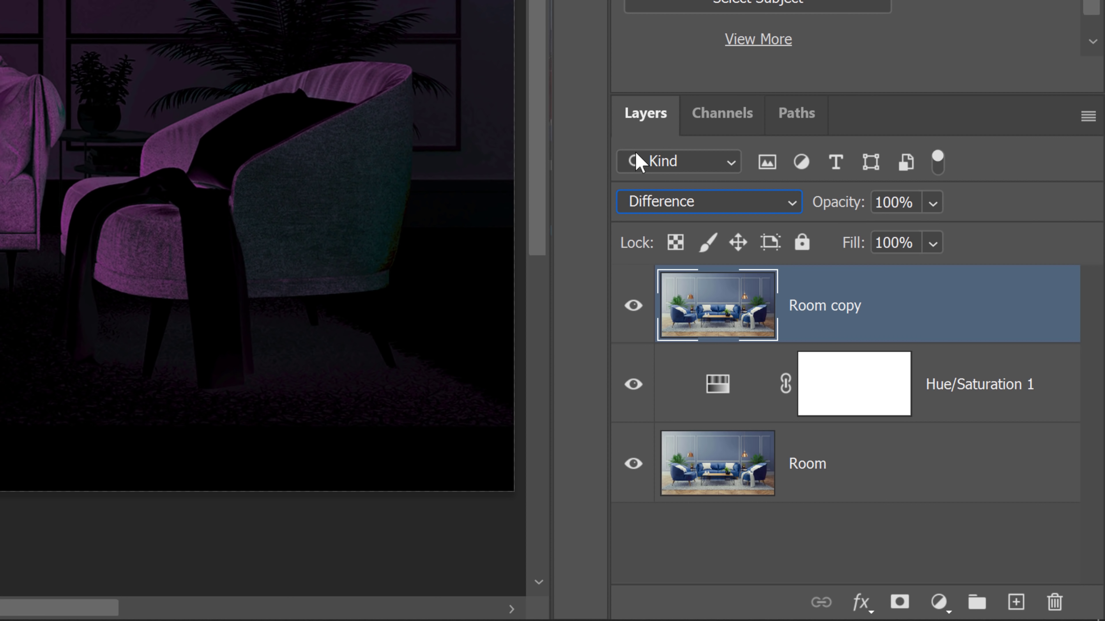
Step: Load the Blue channel's brightness as a selection, then return to the RGB composite view
left_click(721, 114)
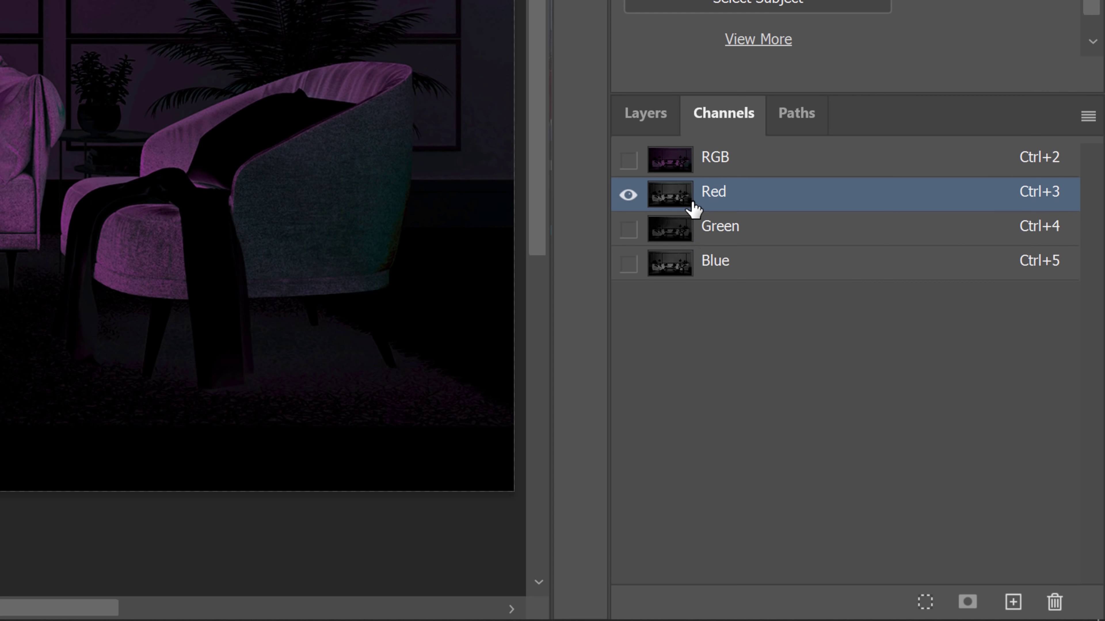
left_click(715, 261)
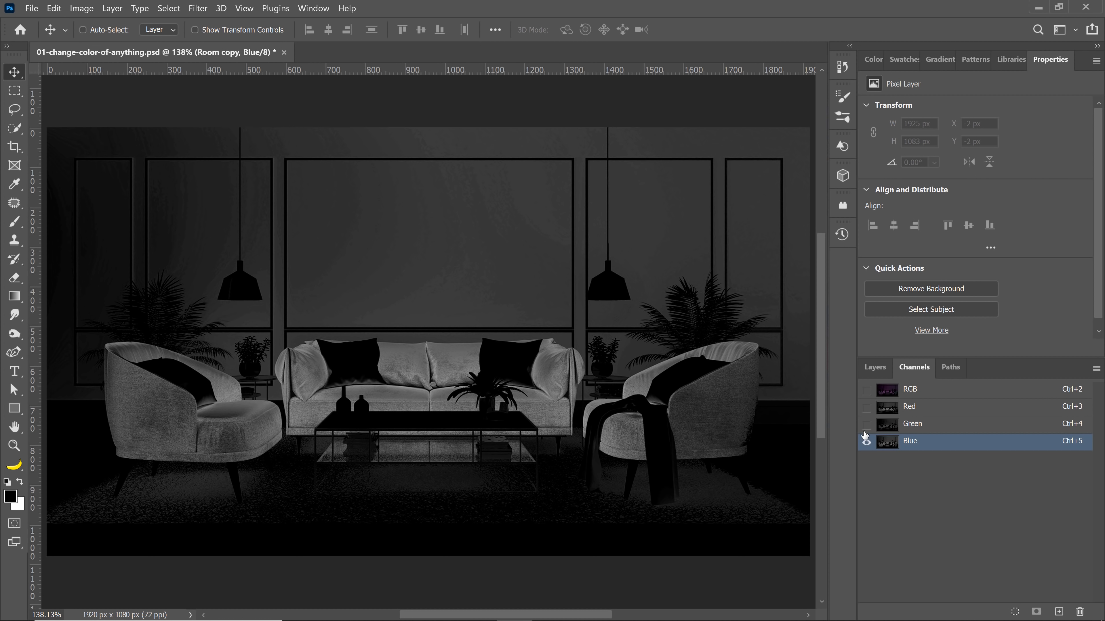
left_click(866, 442)
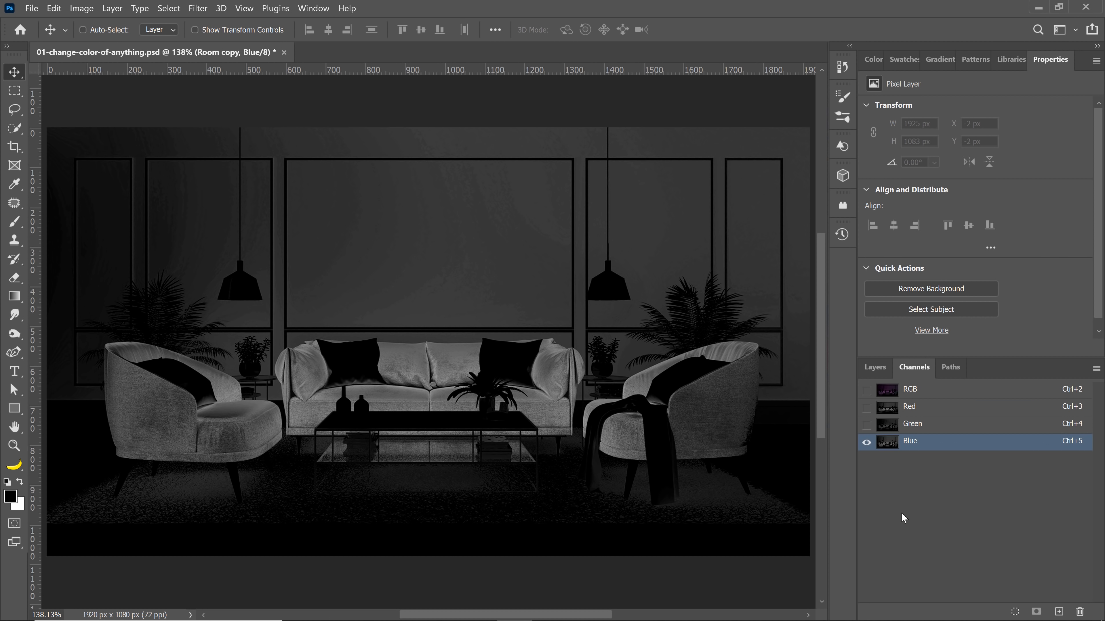
key("ctrl")
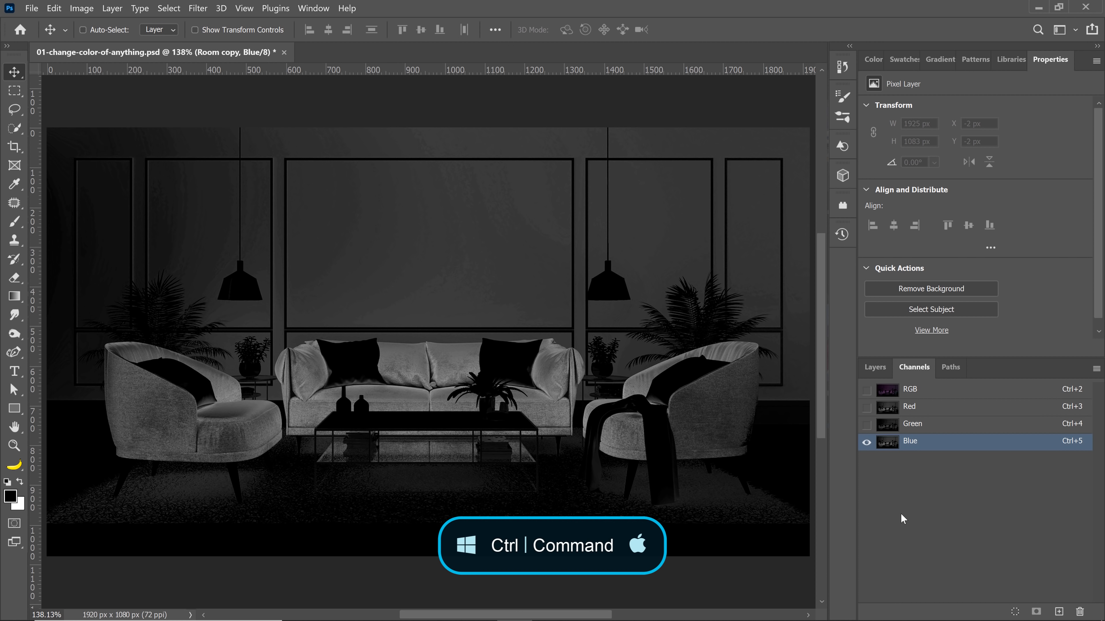
left_click(83, 30)
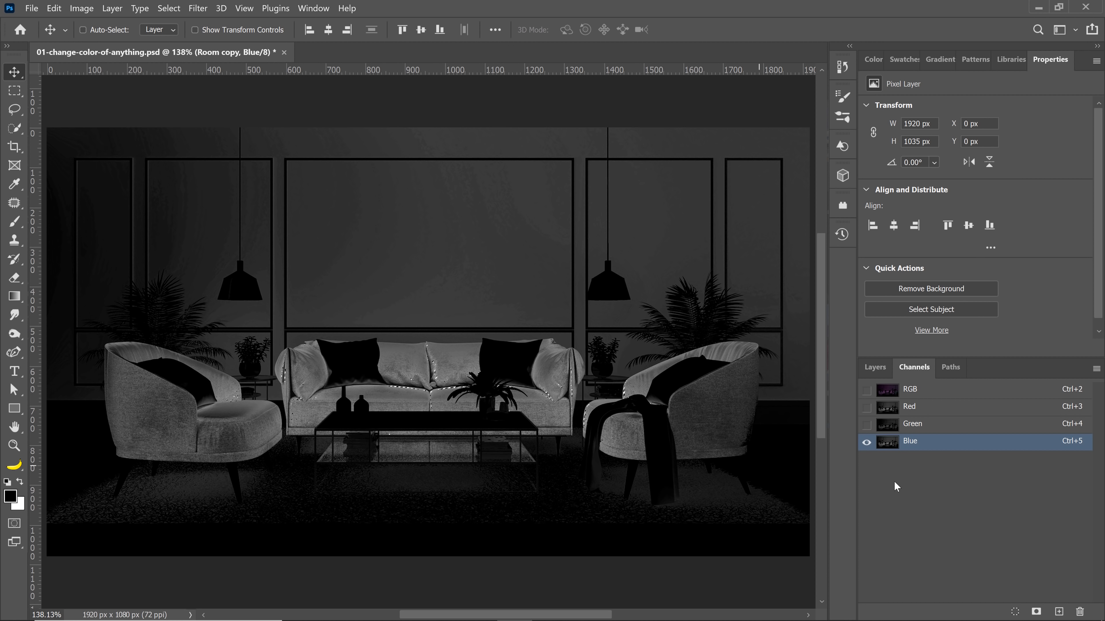
left_click(909, 389)
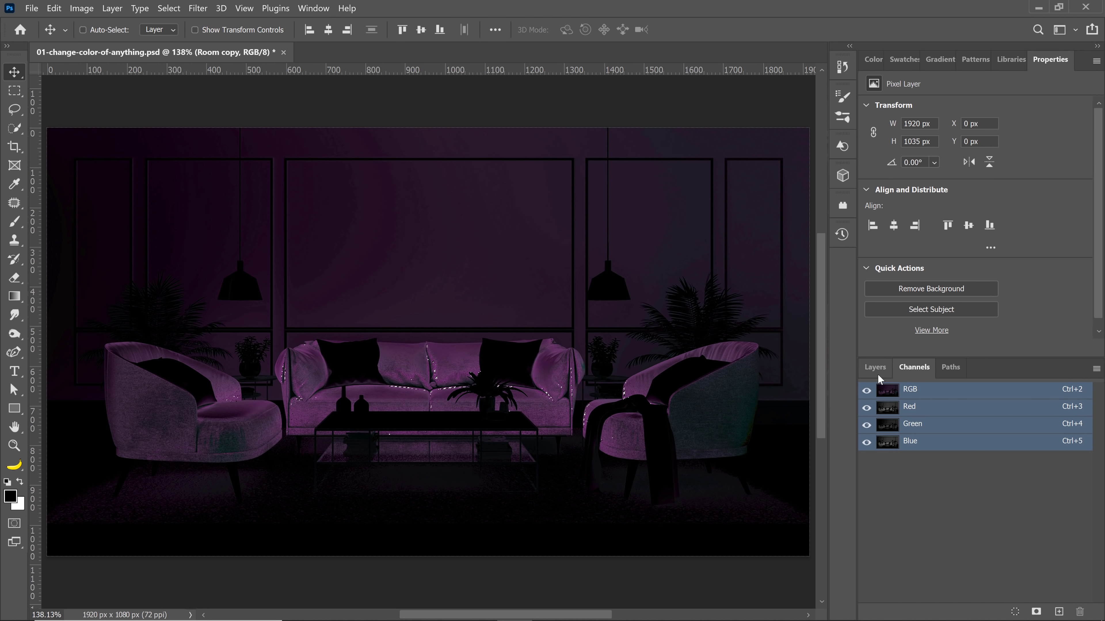
Step: Delete the Room copy layer and remove the plain white mask from Hue/Saturation 1
left_click(874, 367)
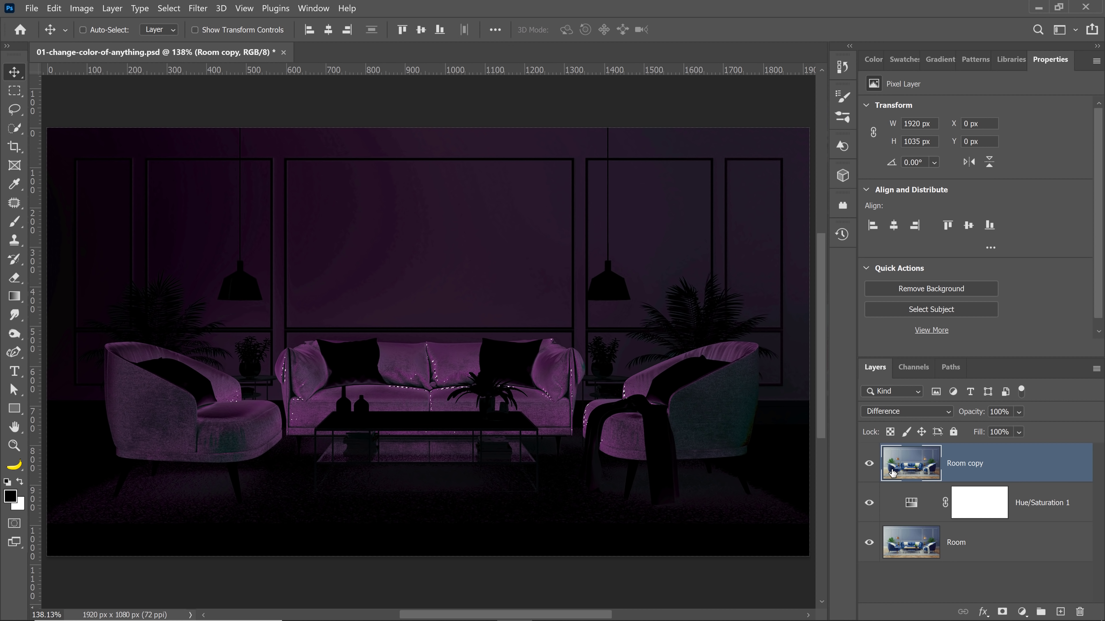
left_click(911, 462)
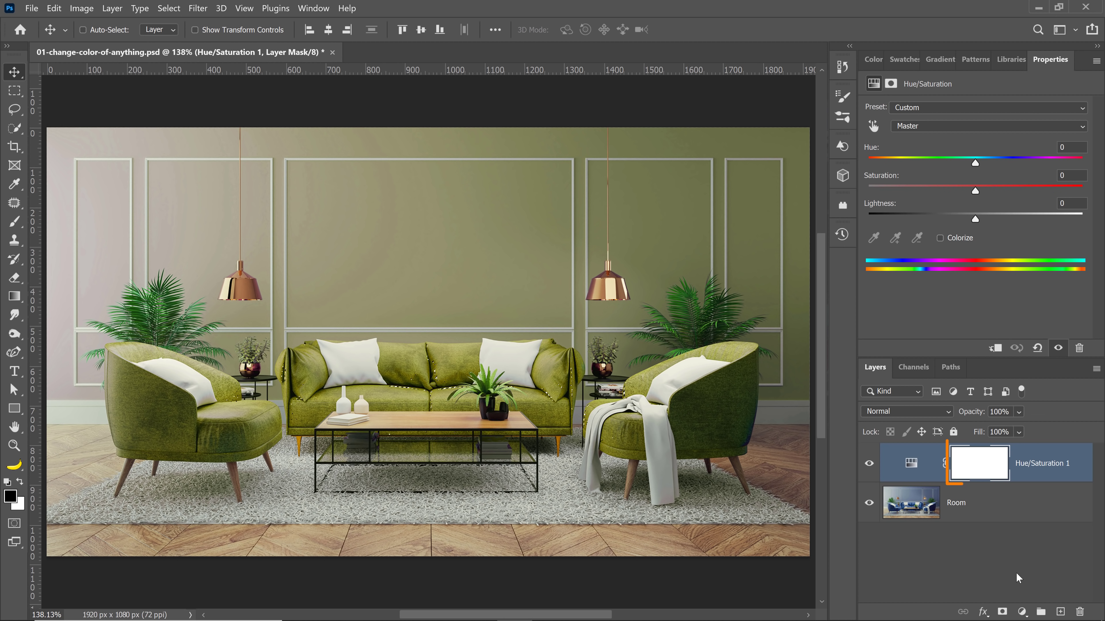
right_click(978, 462)
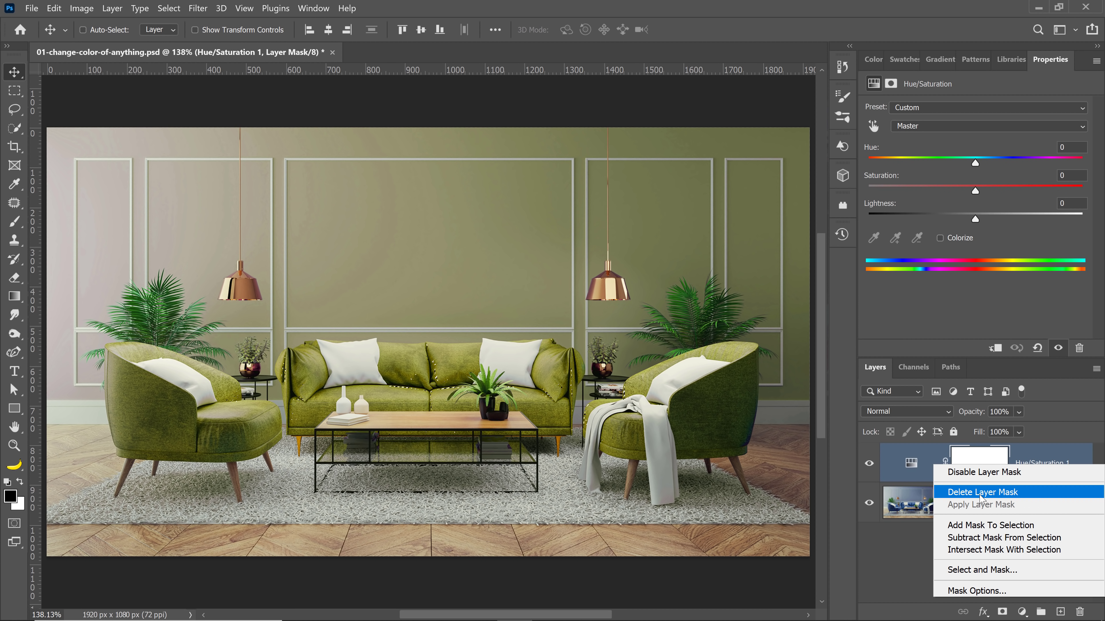
left_click(980, 491)
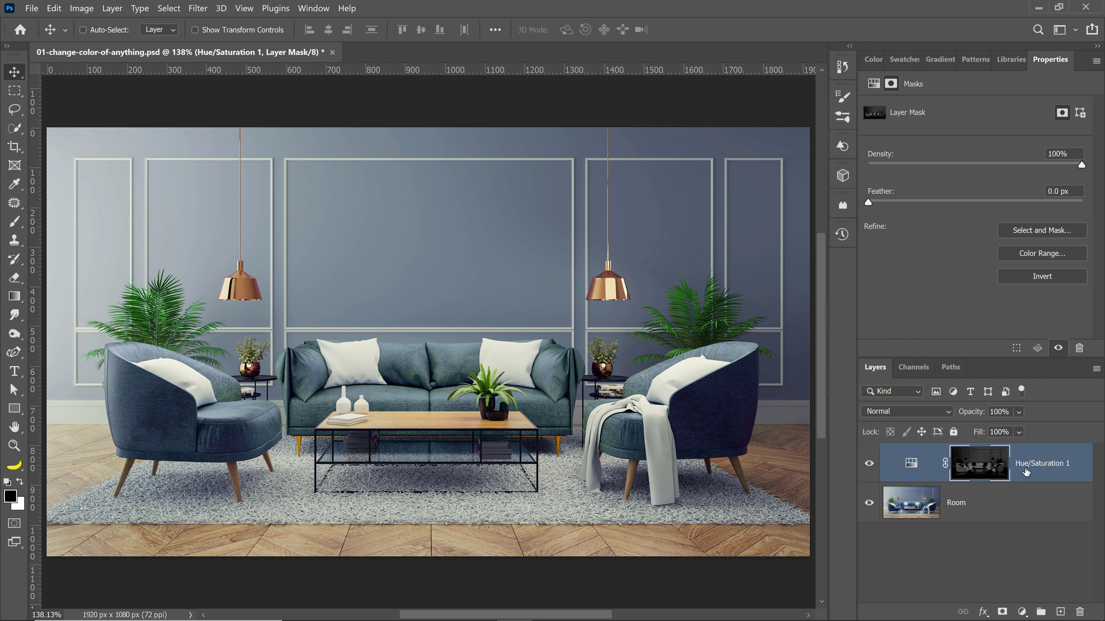
Step: Colorize the Hue/Saturation 1 adjustment at hue 36 with saturation raised to 54
left_click(910, 464)
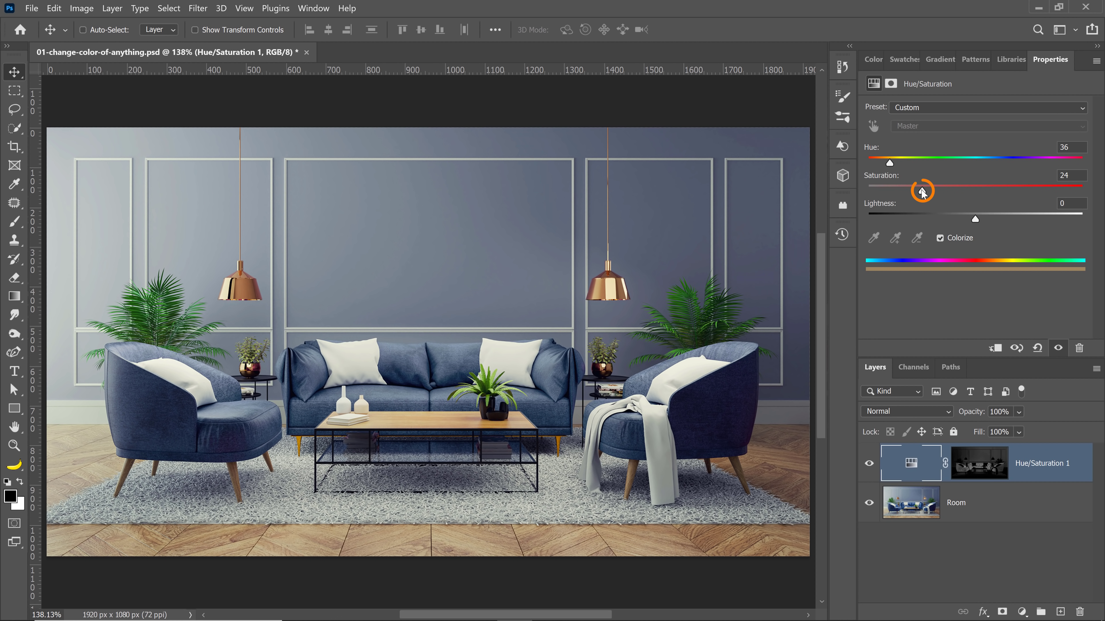
left_click_drag(922, 191, 983, 190)
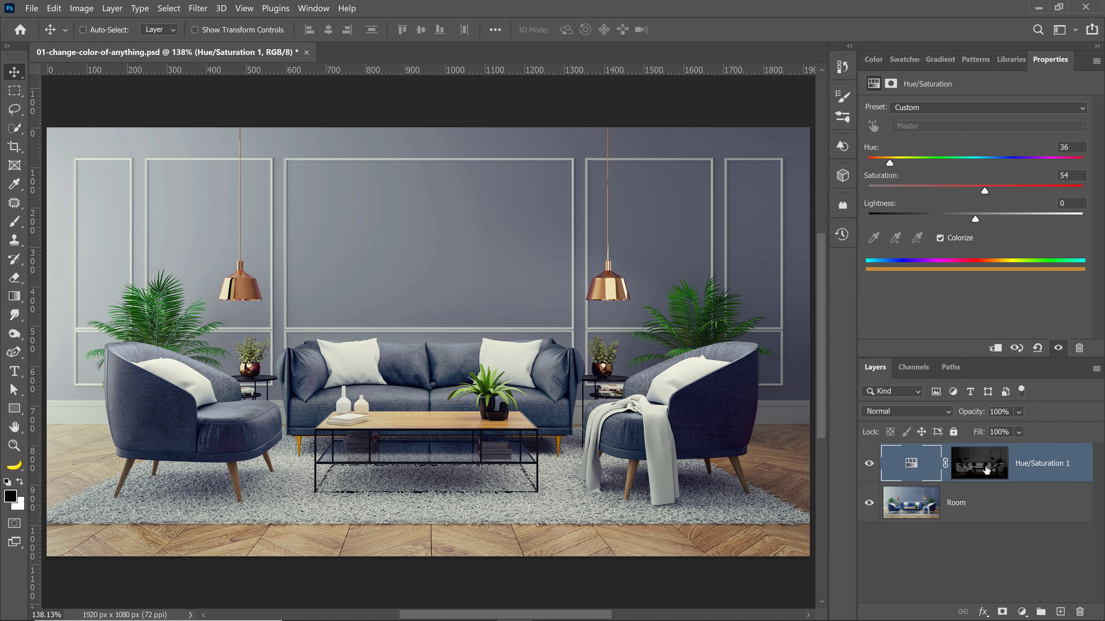
left_click(979, 462)
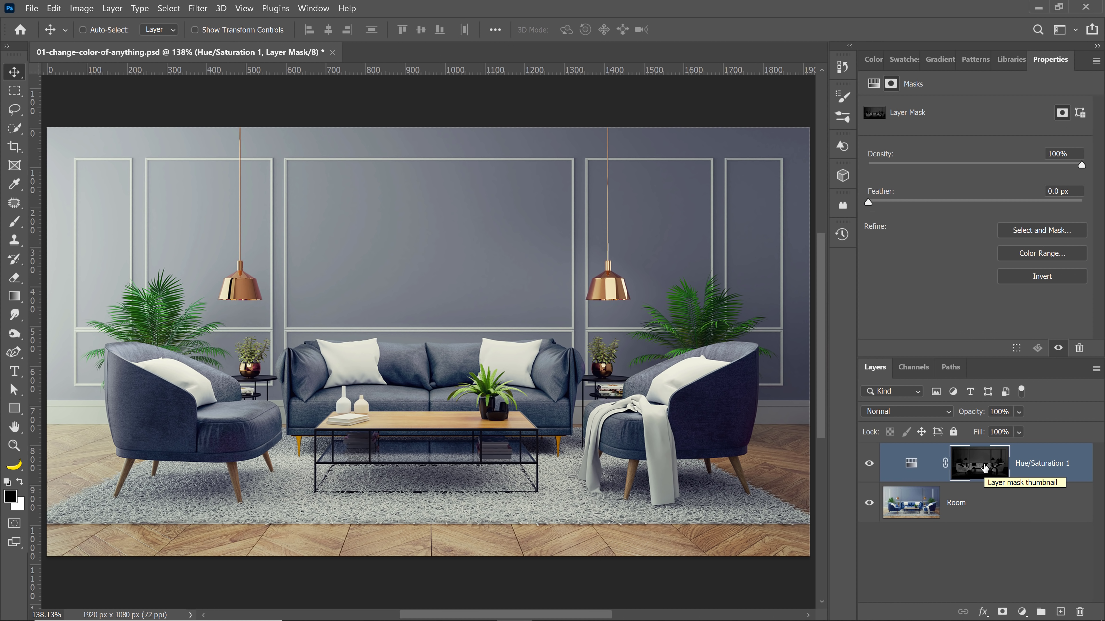
mouse_move(978, 462)
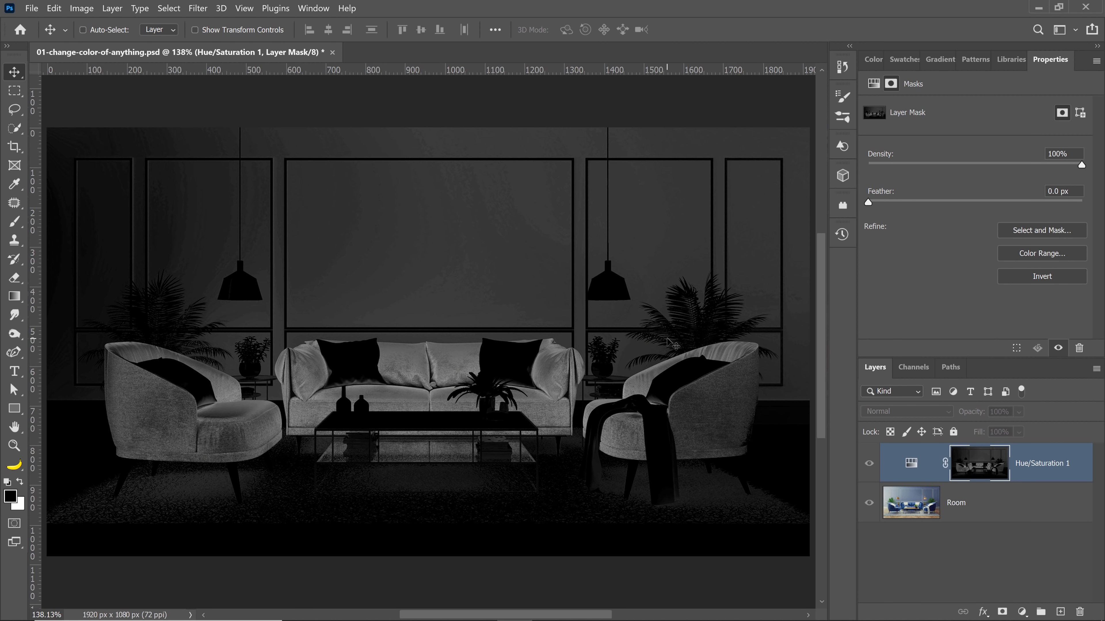
mouse_move(641, 443)
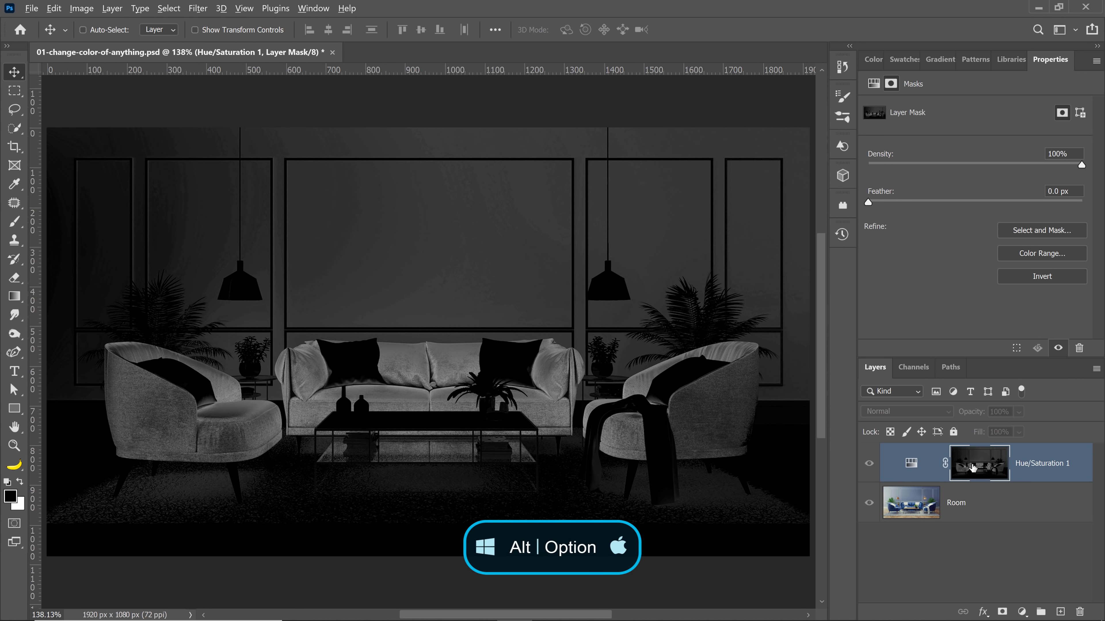
mouse_move(975, 472)
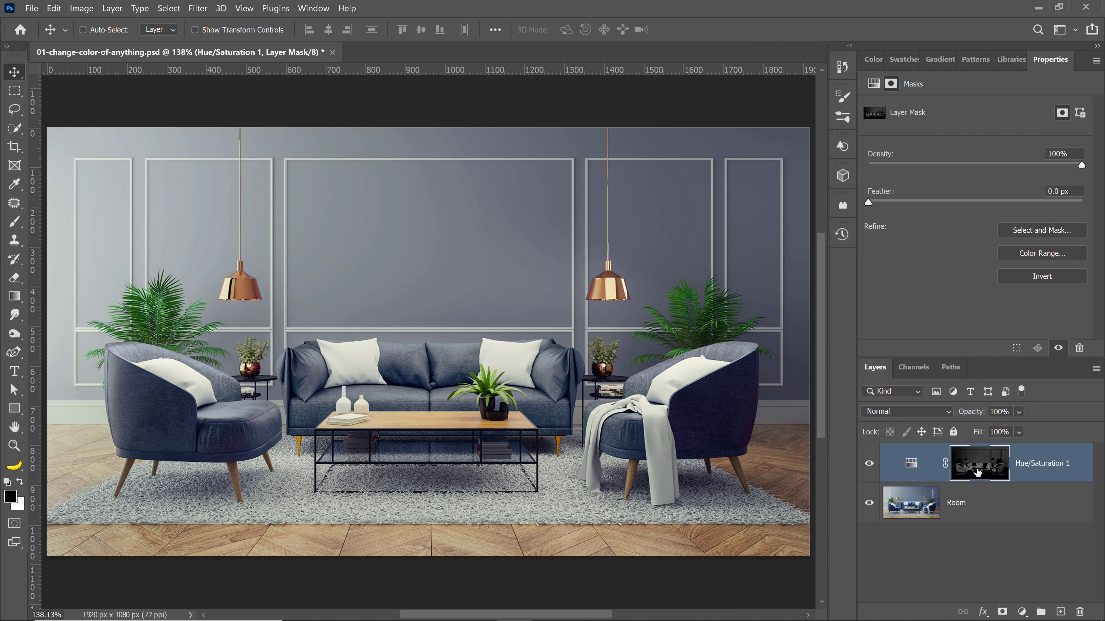
mouse_move(106, 126)
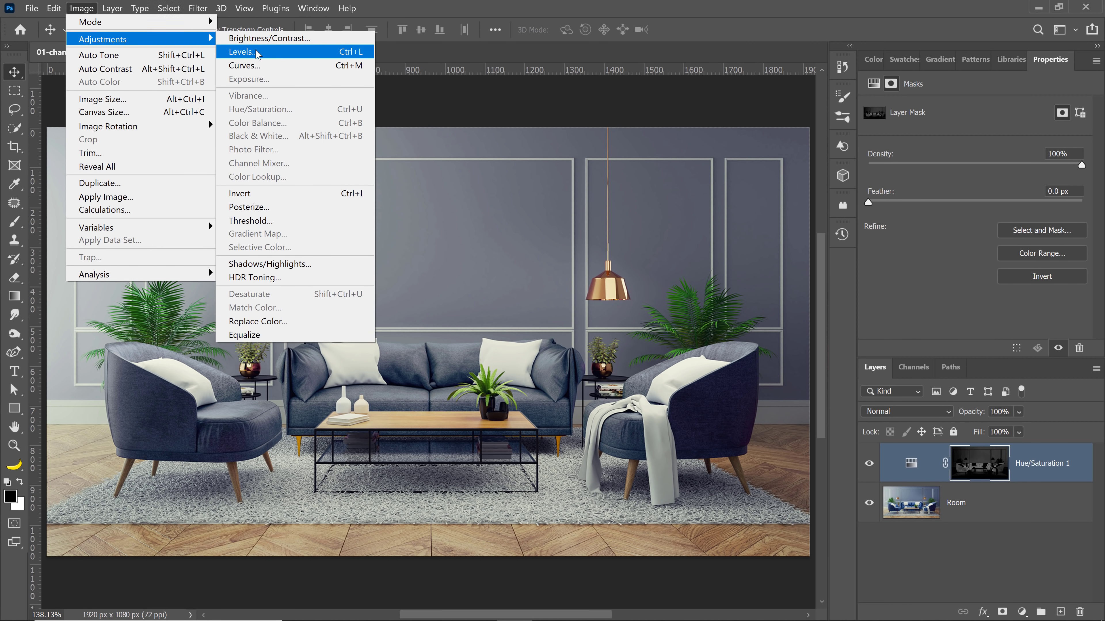
Step: Apply Levels to the mask with the white input at 58 so the furniture and wall show golden brown
left_click(243, 51)
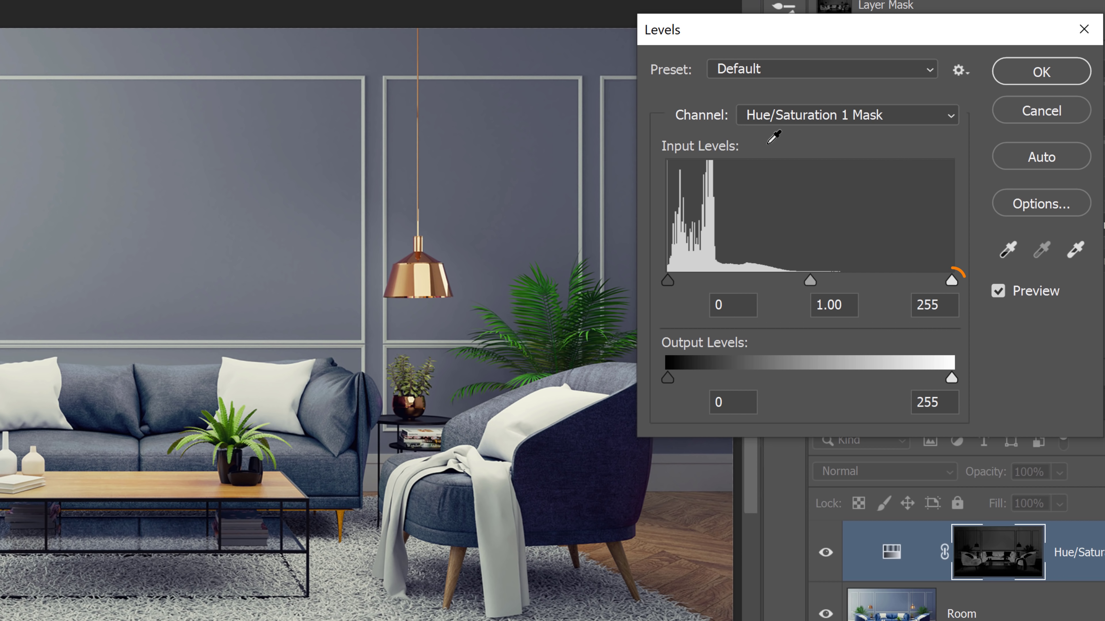
left_click_drag(951, 280, 900, 279)
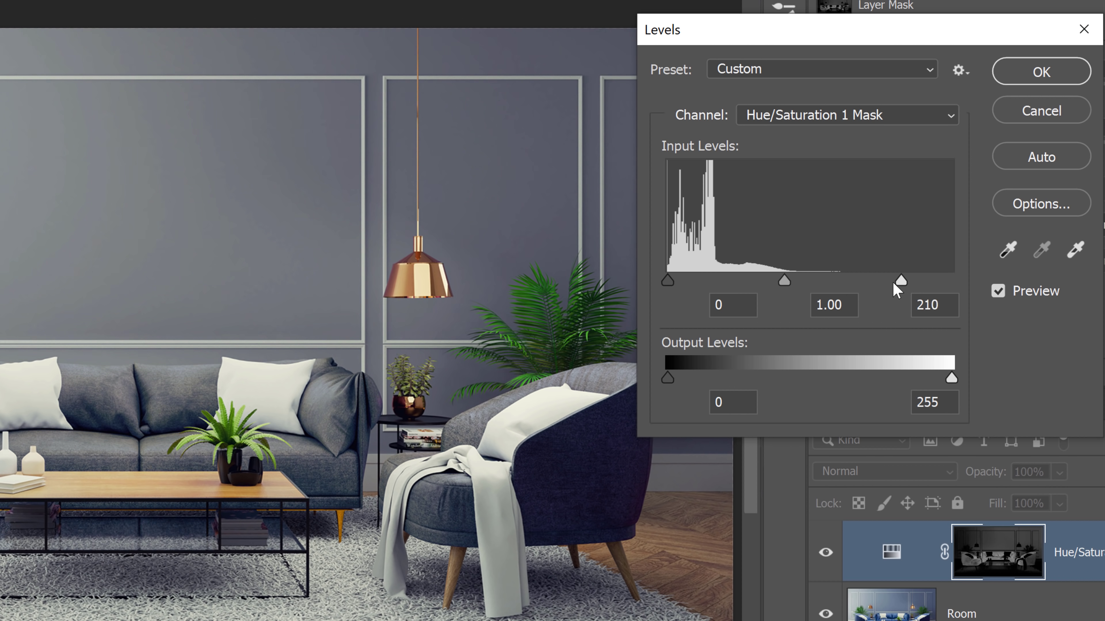
left_click_drag(900, 279, 758, 281)
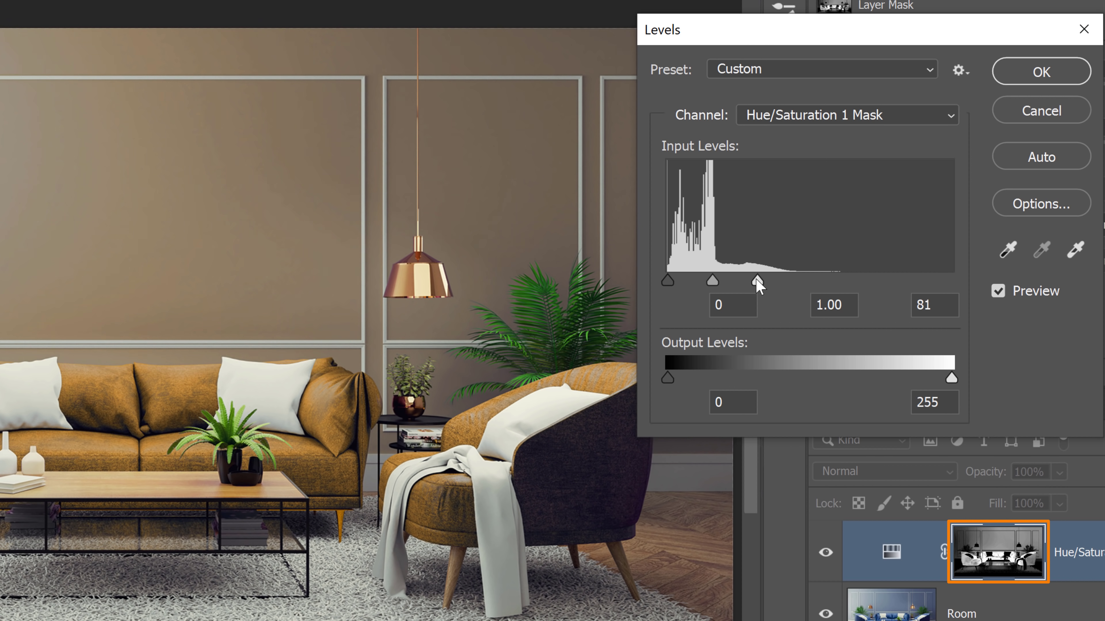
left_click_drag(759, 279, 732, 280)
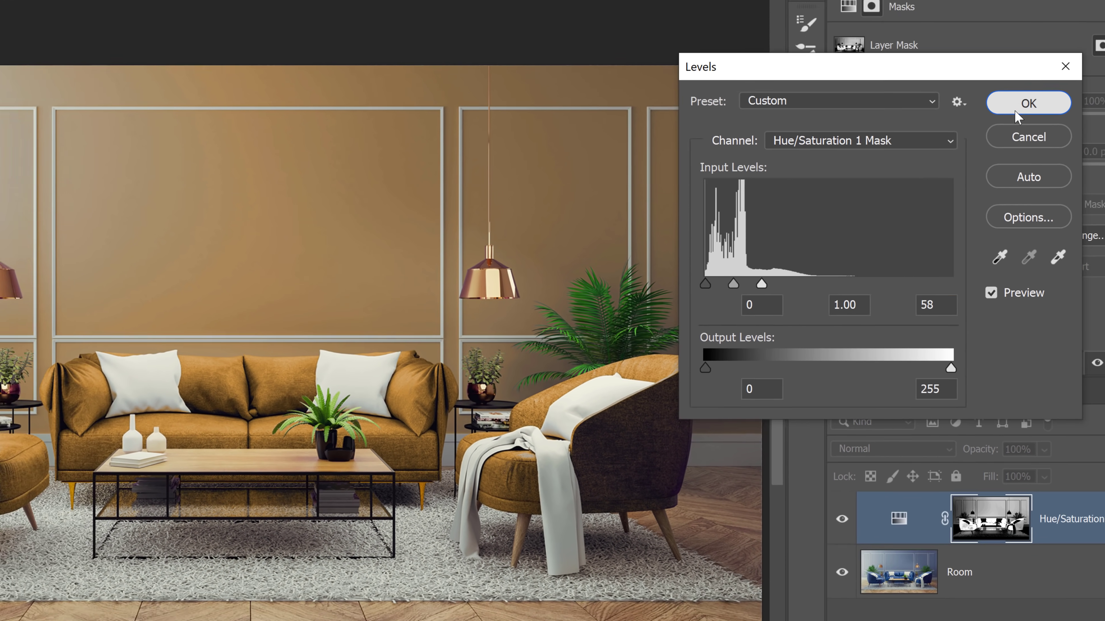
left_click(1027, 103)
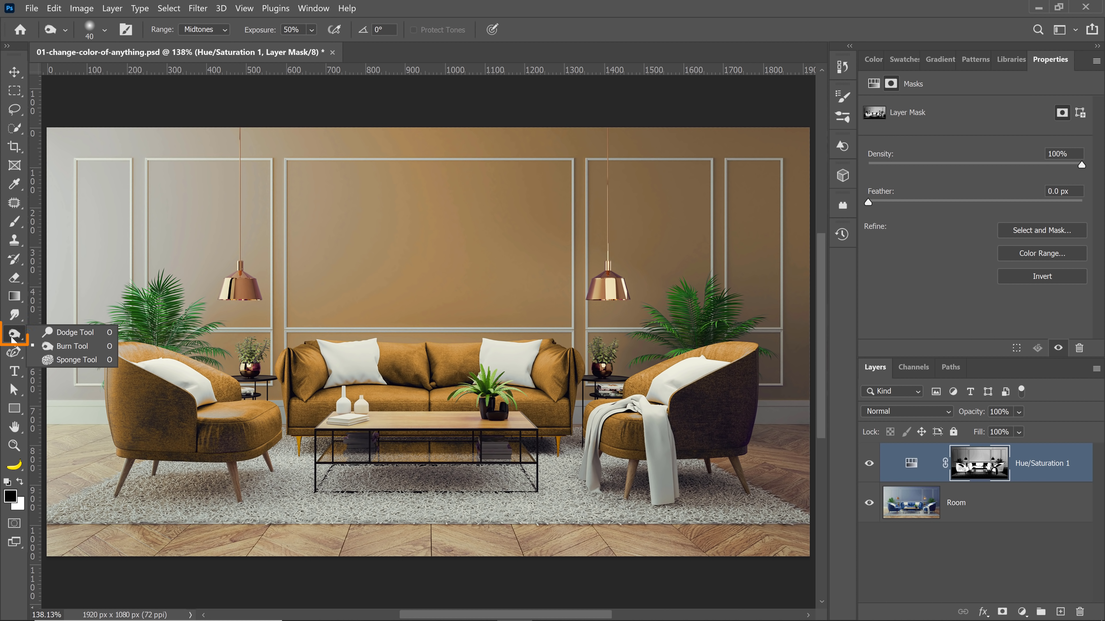
mouse_move(70, 332)
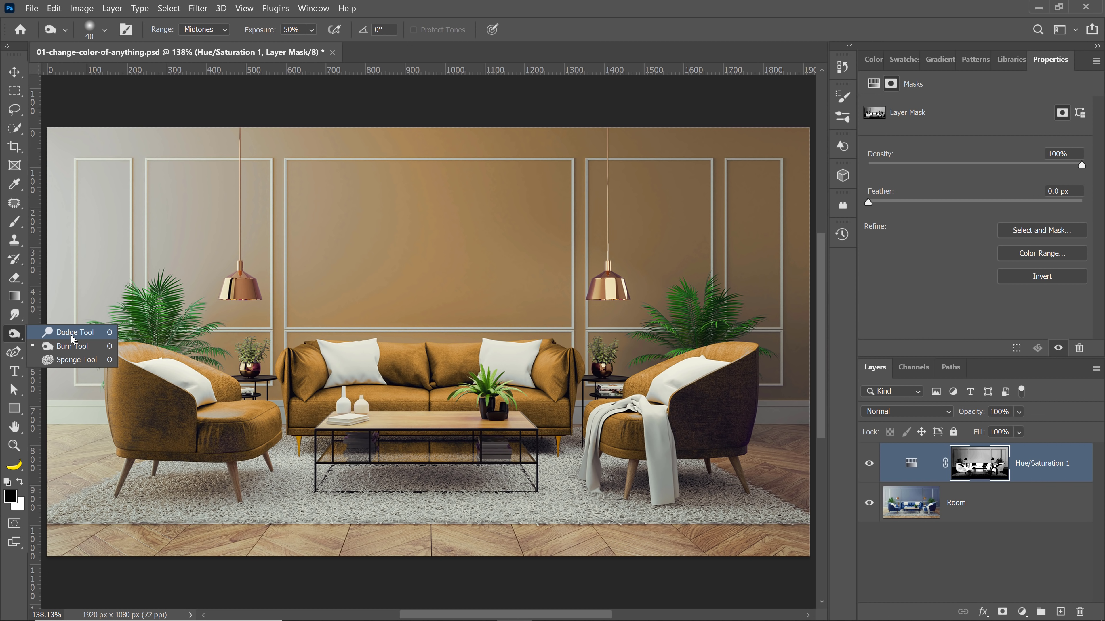
Step: Dodge the mask over the pale left wall with a 400 px brush so the gold covers the whole wall
left_click(69, 332)
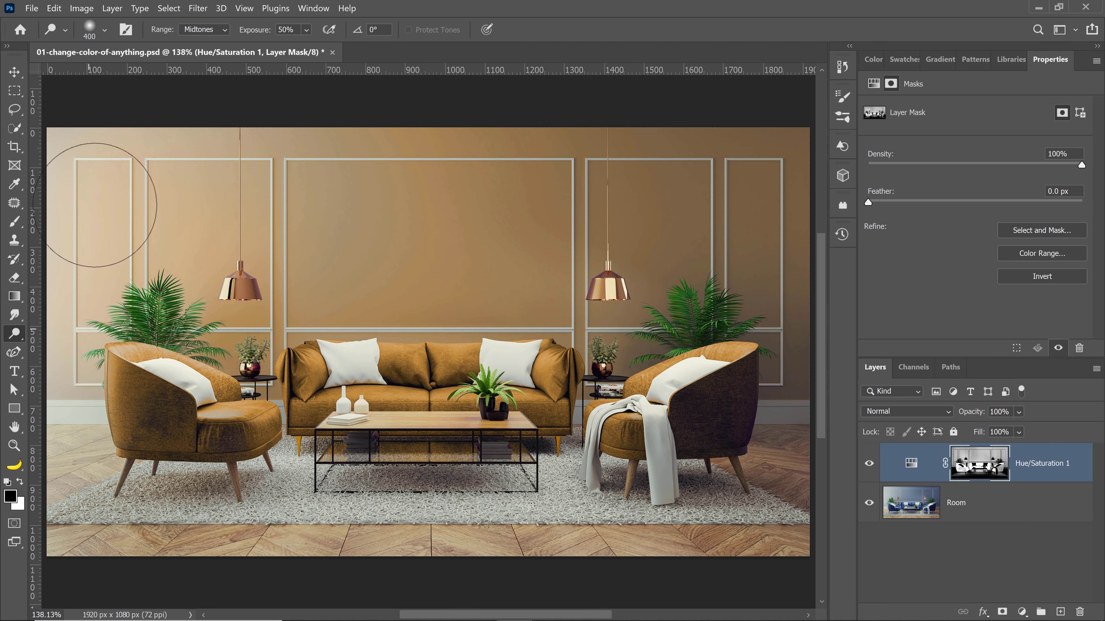
mouse_move(204, 82)
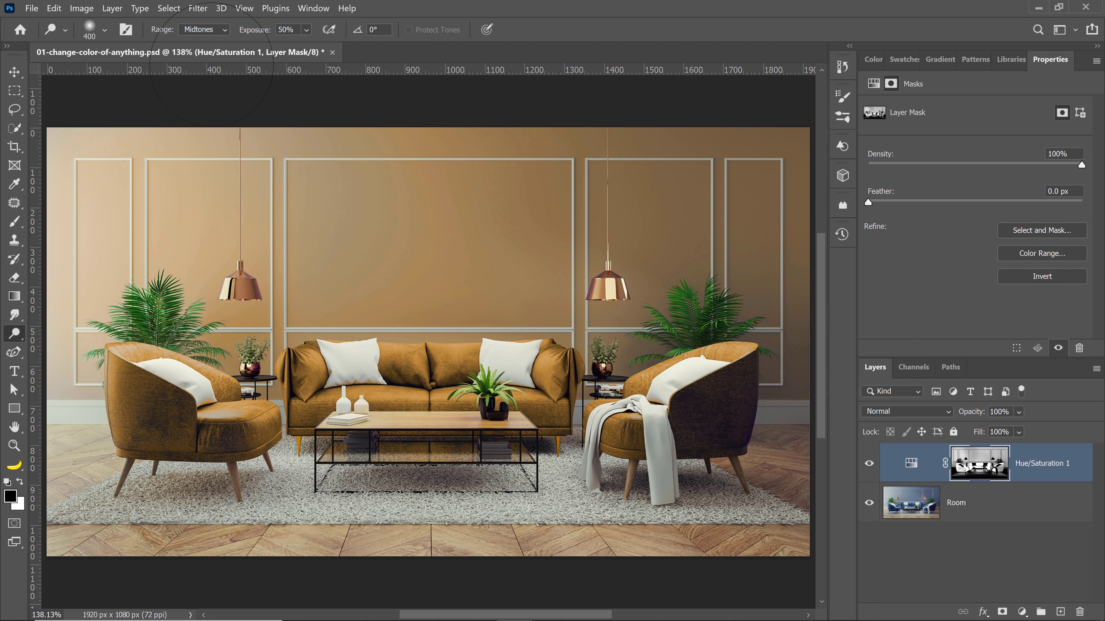
left_click(202, 29)
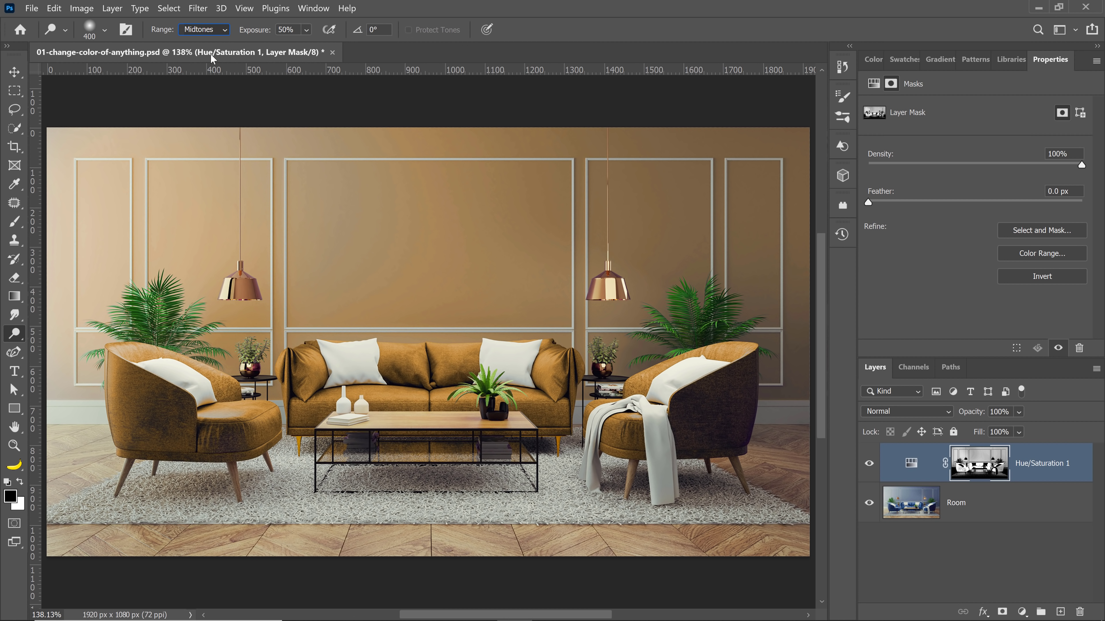
mouse_move(73, 172)
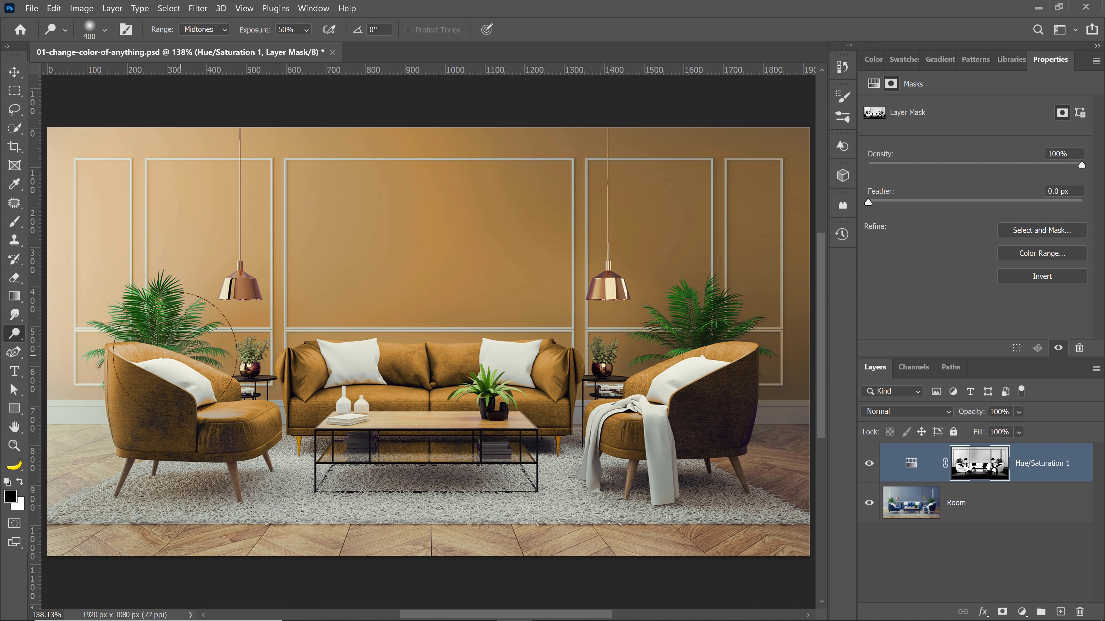
Step: Brush white on the mask over the right armchair's dark patches, then fit the room in view
left_click(14, 221)
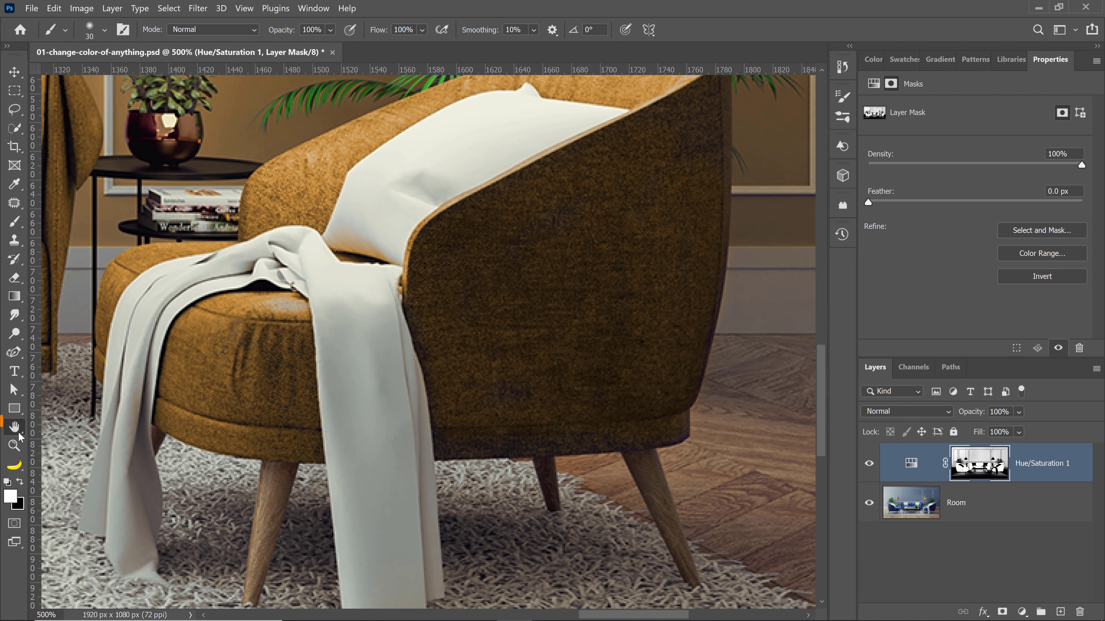
left_click(234, 29)
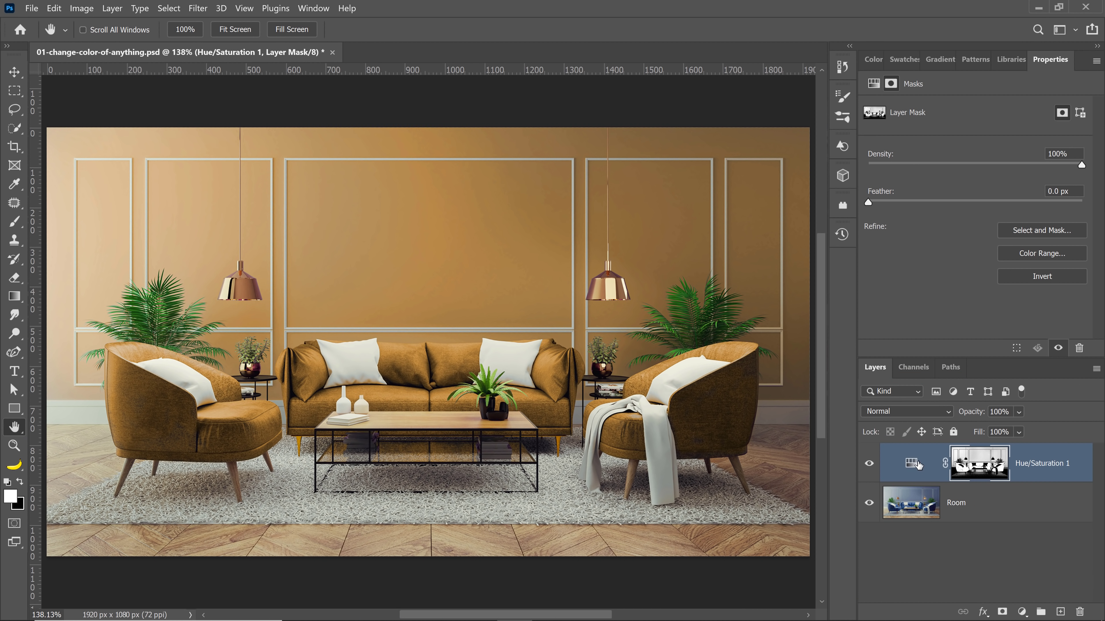
Step: Soften the colorize settings on the adjustment layer to hue 30 and saturation 36 for a browner tone
left_click(910, 463)
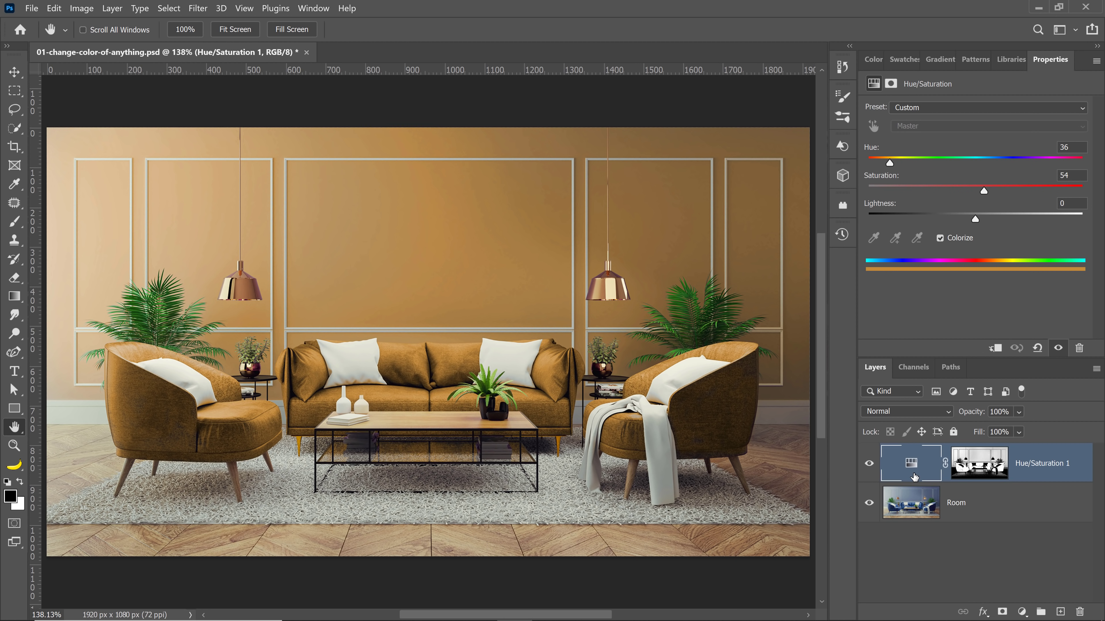
left_click_drag(984, 191, 979, 191)
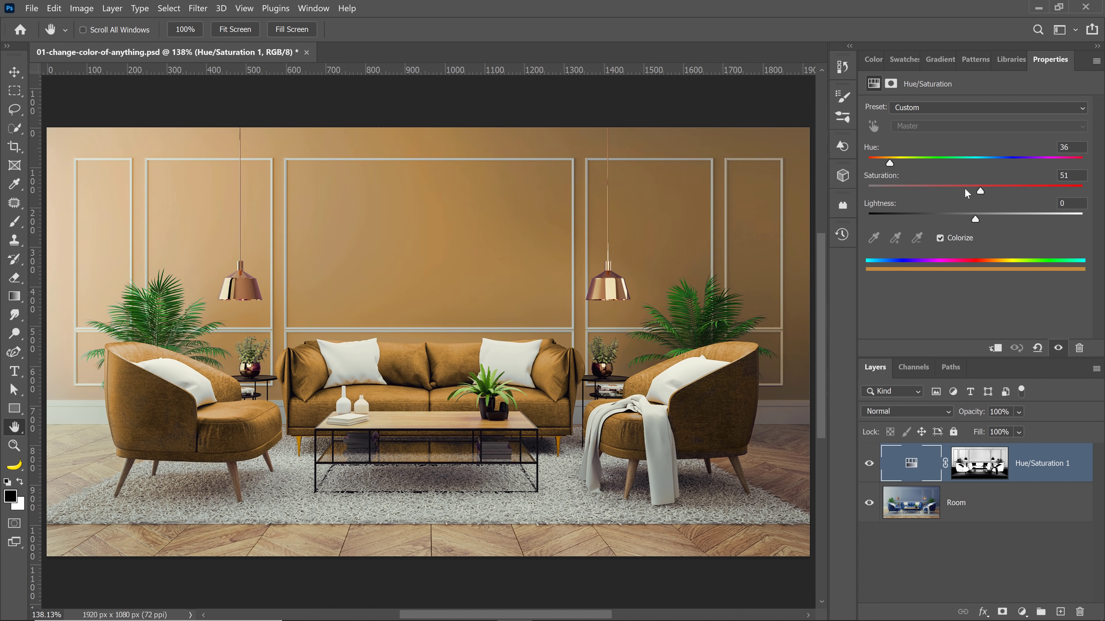
left_click_drag(978, 191, 954, 190)
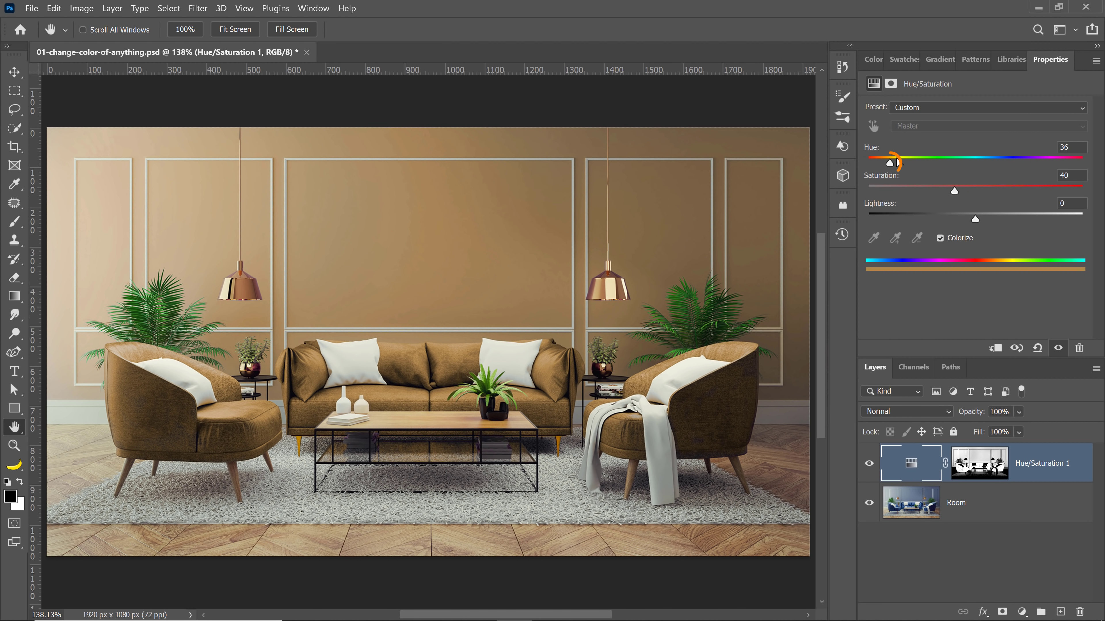
left_click_drag(888, 162, 885, 162)
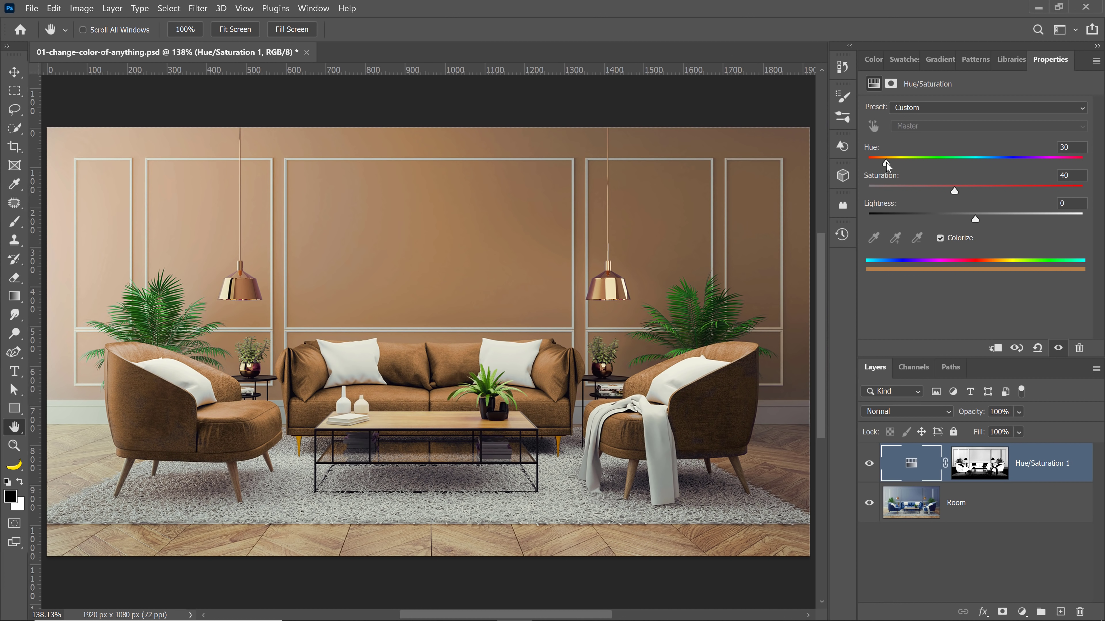
left_click_drag(956, 191, 946, 191)
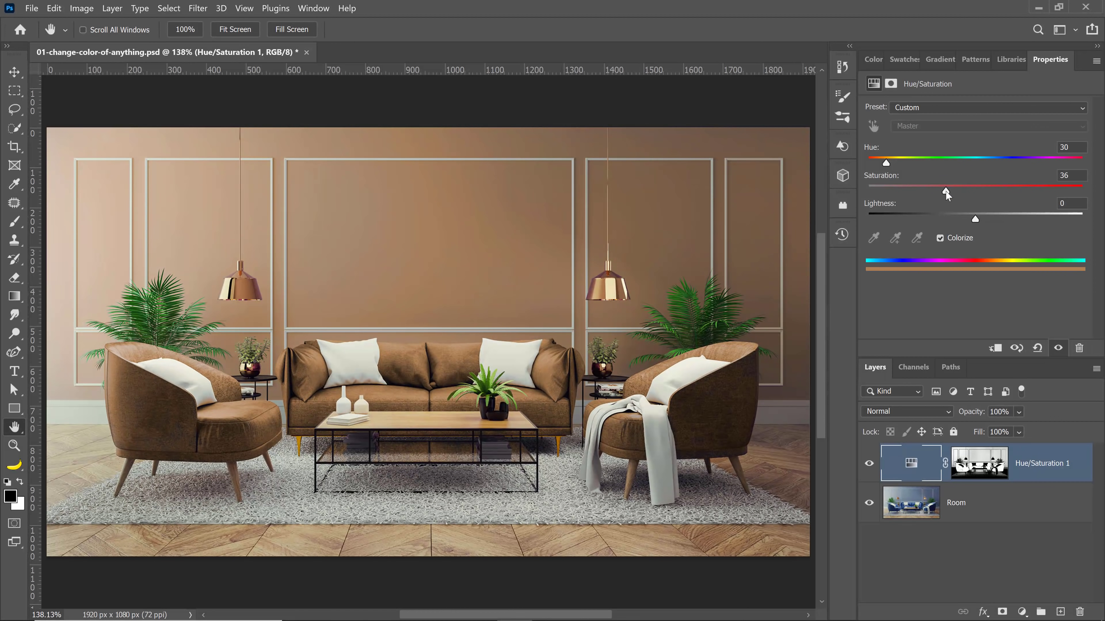